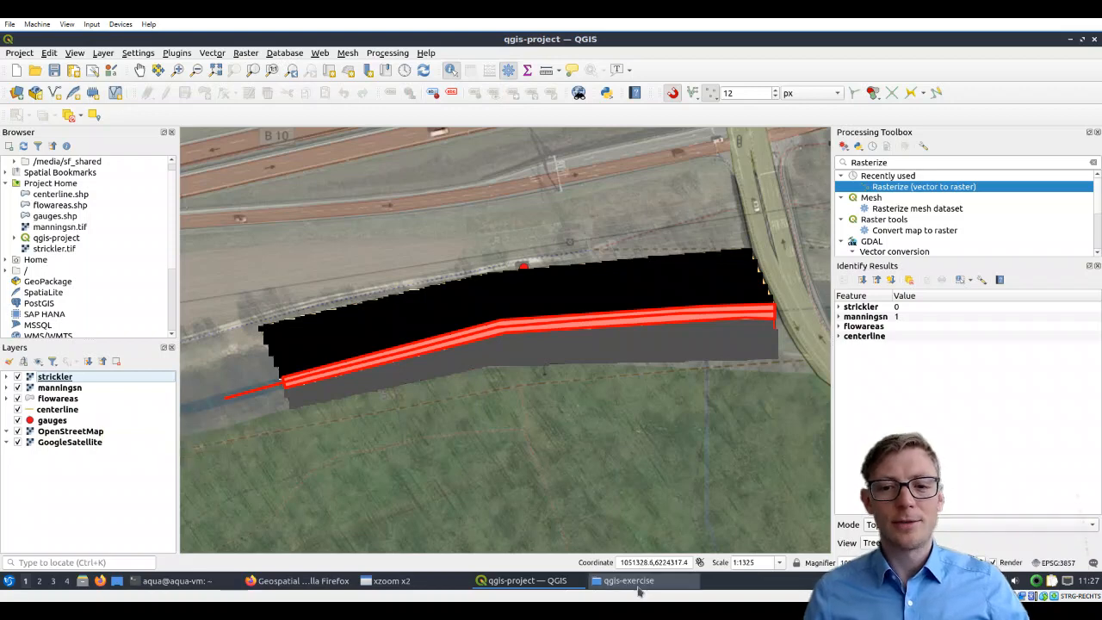
- Check the exercise folder and return to the QGIS map window
click(631, 579)
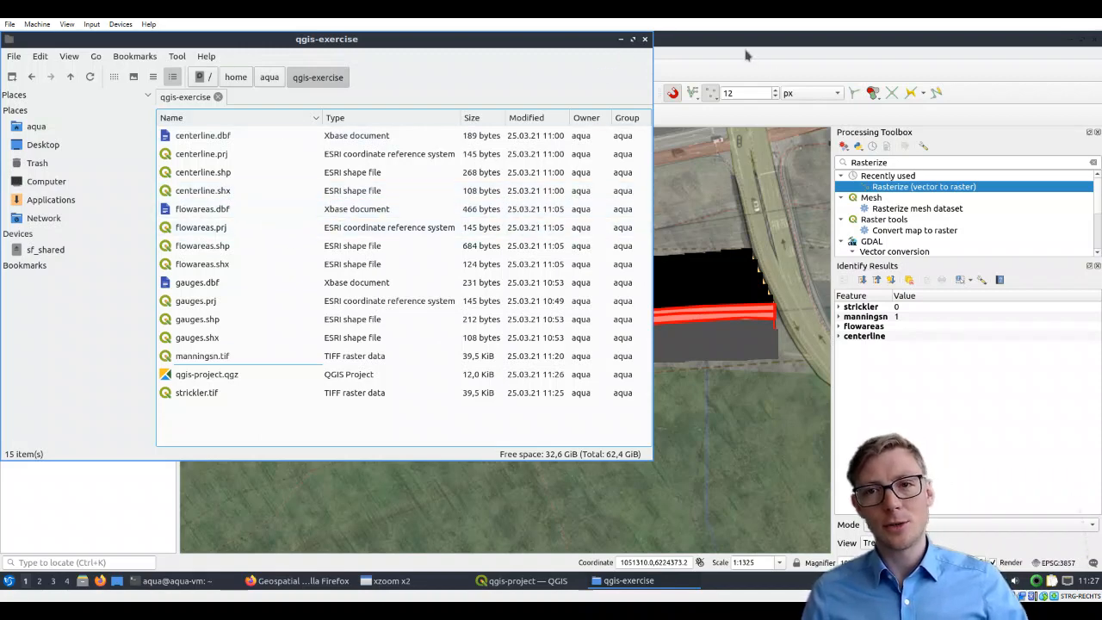
click(516, 581)
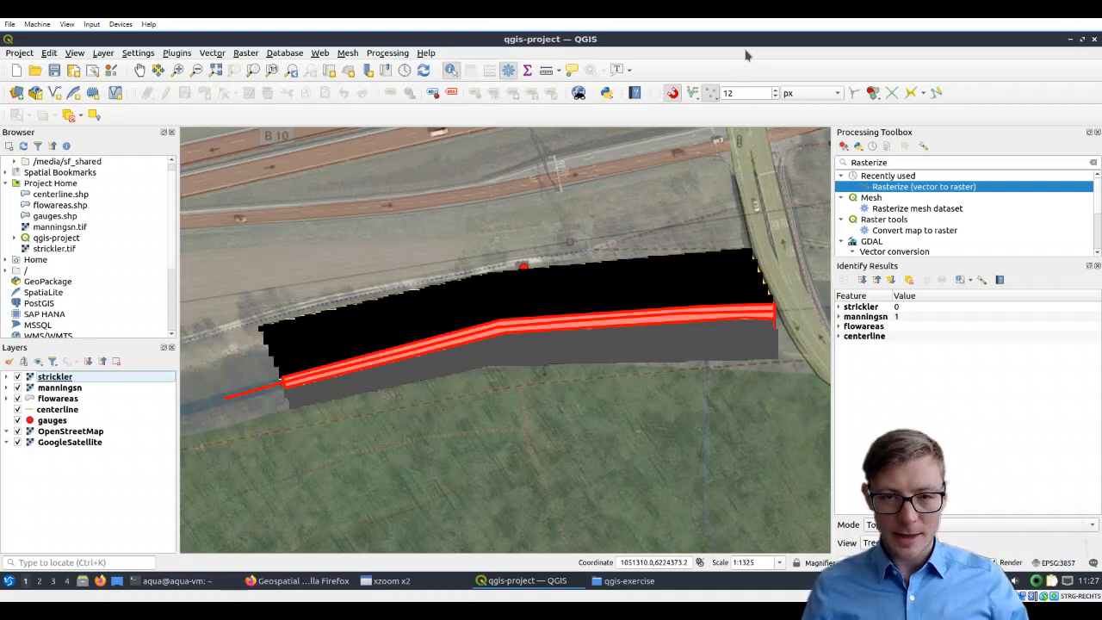
mouse_move(747, 53)
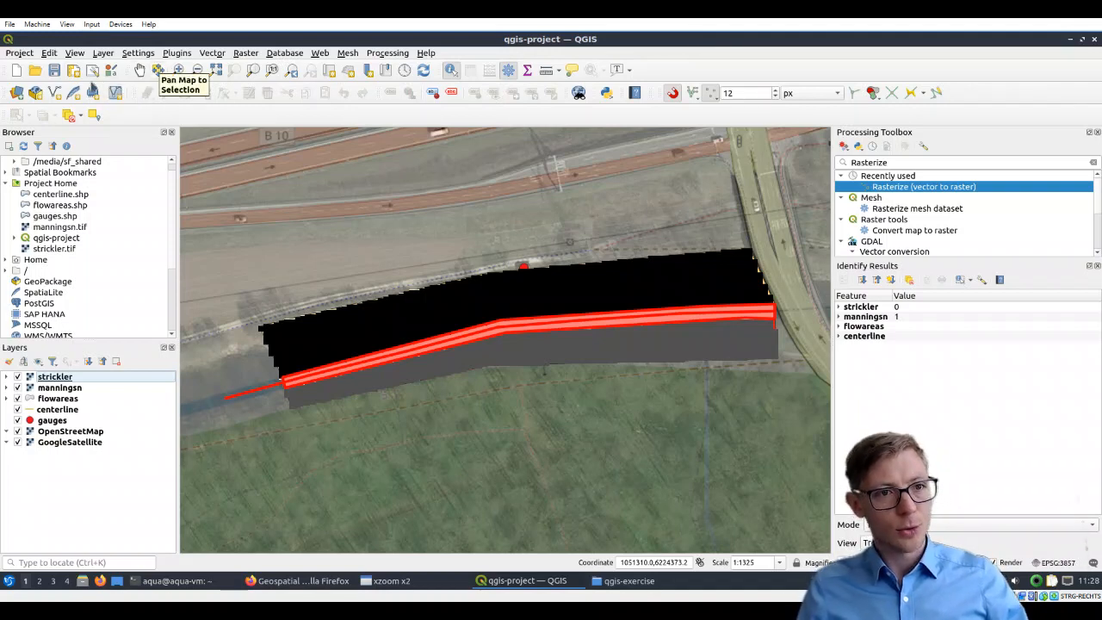
- Create a new empty print layout named exercise-layout and open its blank page
click(19, 52)
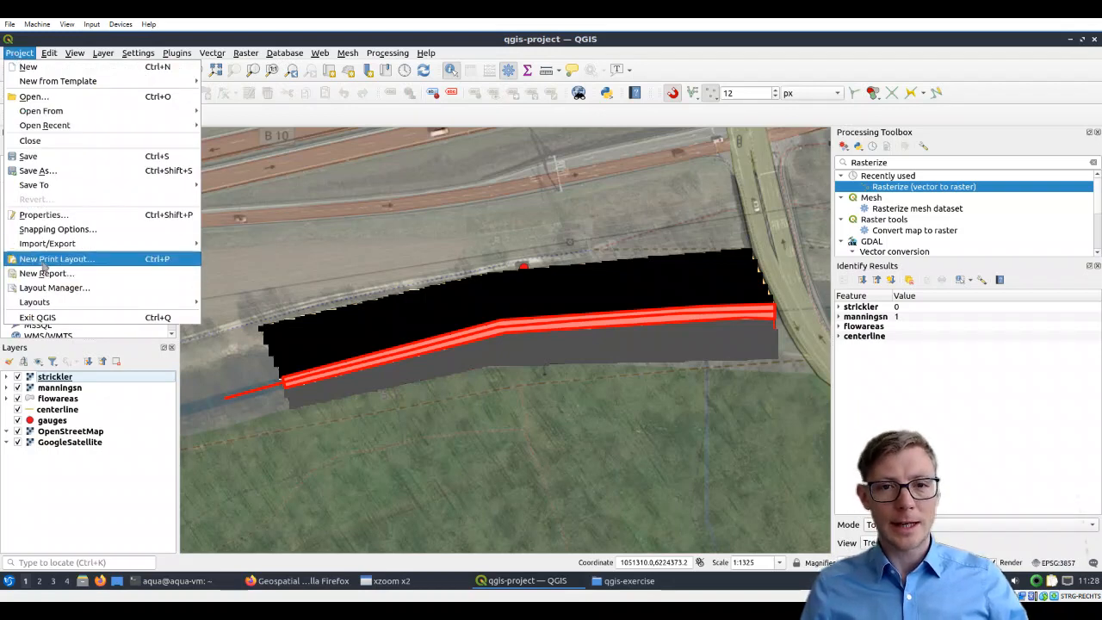
click(57, 258)
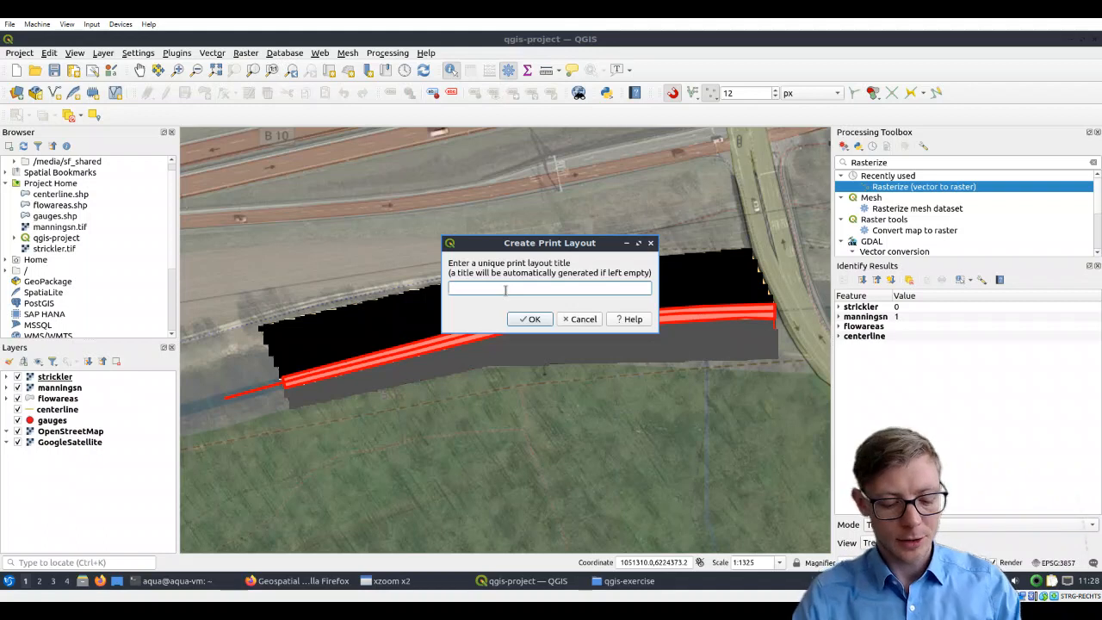
text(exercise-layout)
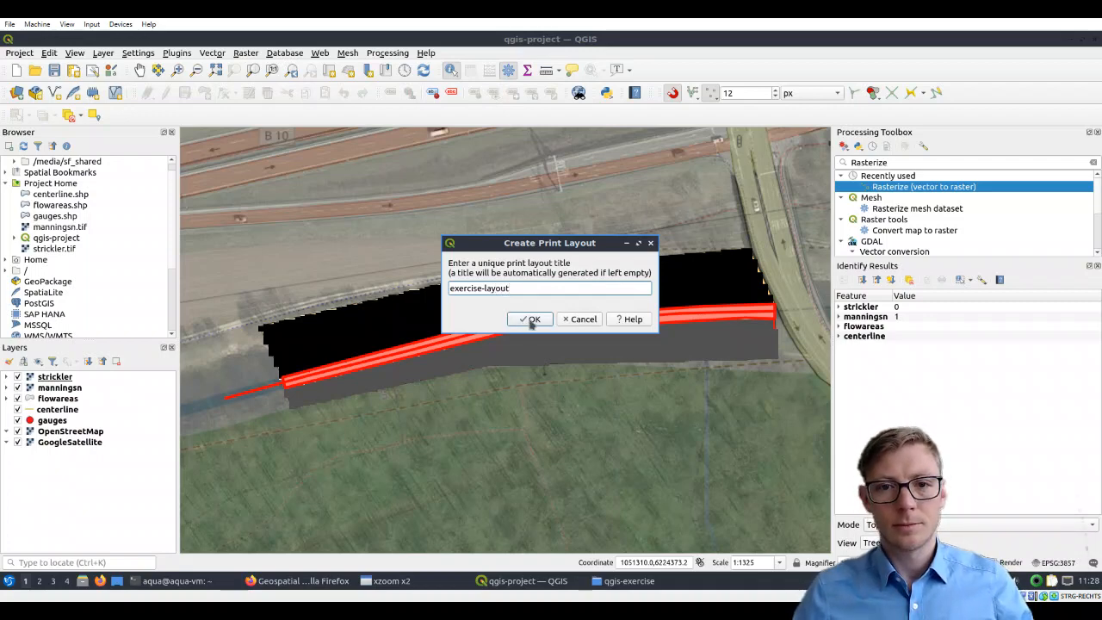
click(533, 318)
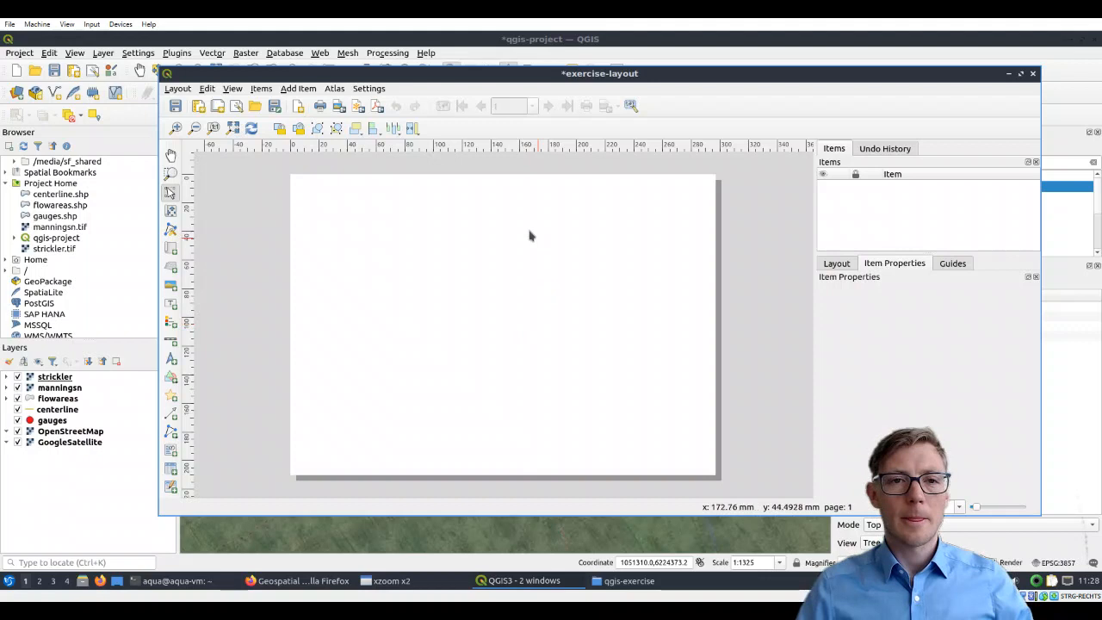
mouse_move(369, 217)
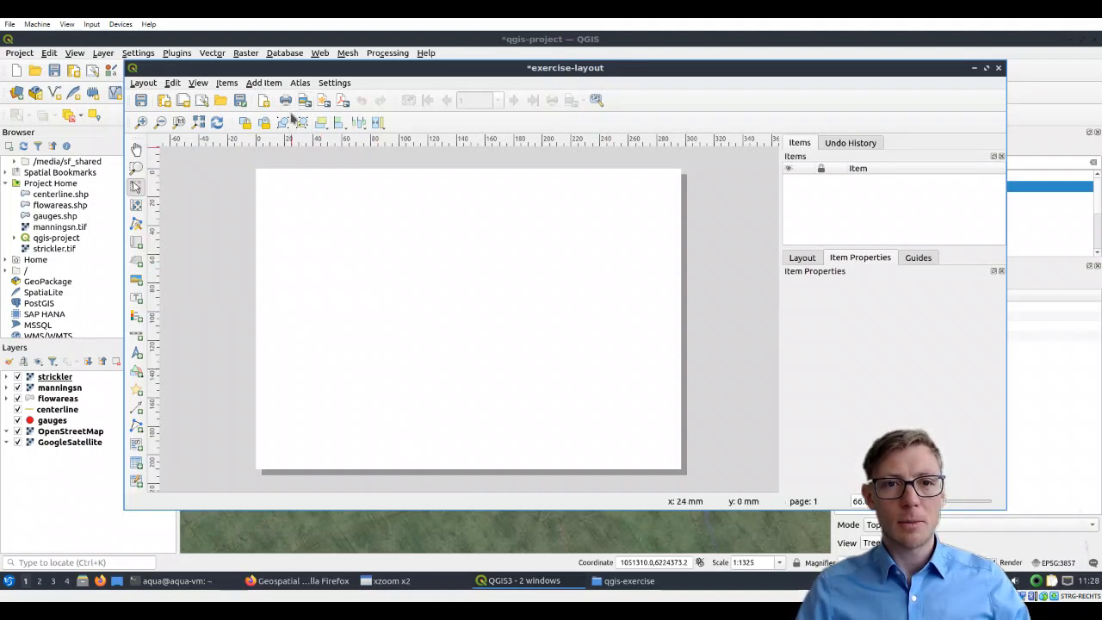
- Add a map item drawn across the whole layout page showing the project map
click(263, 83)
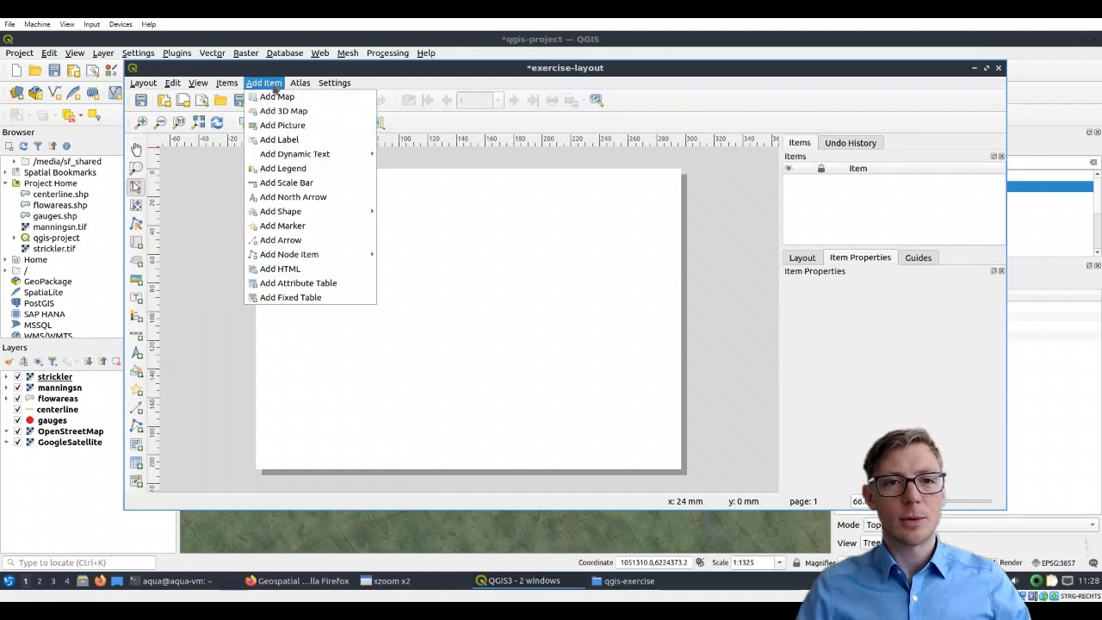
mouse_move(275, 97)
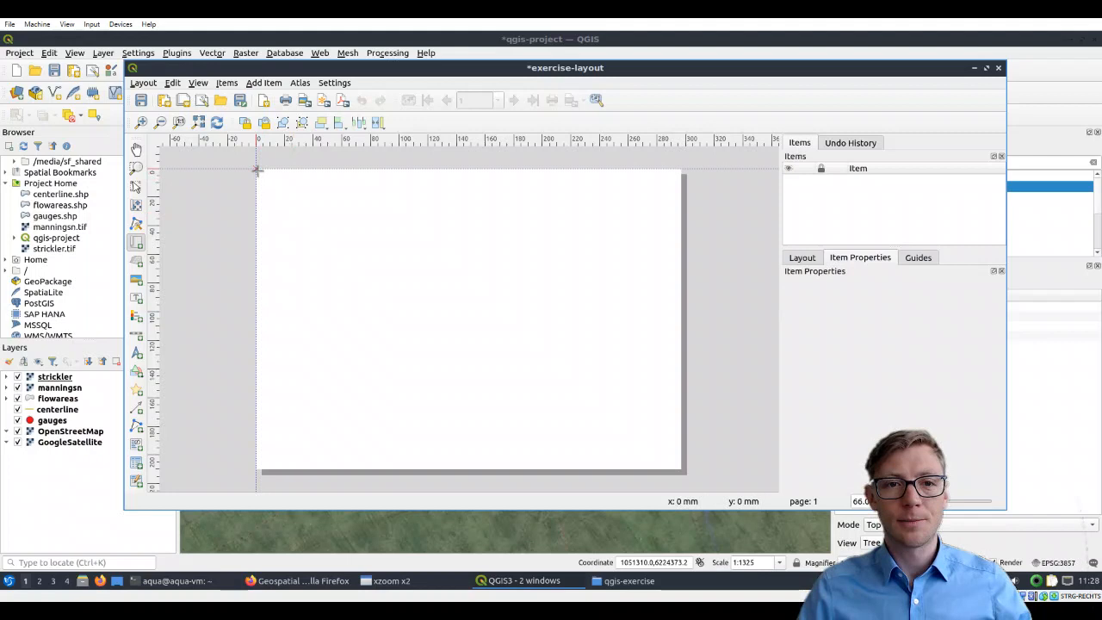
drag(256, 171, 681, 472)
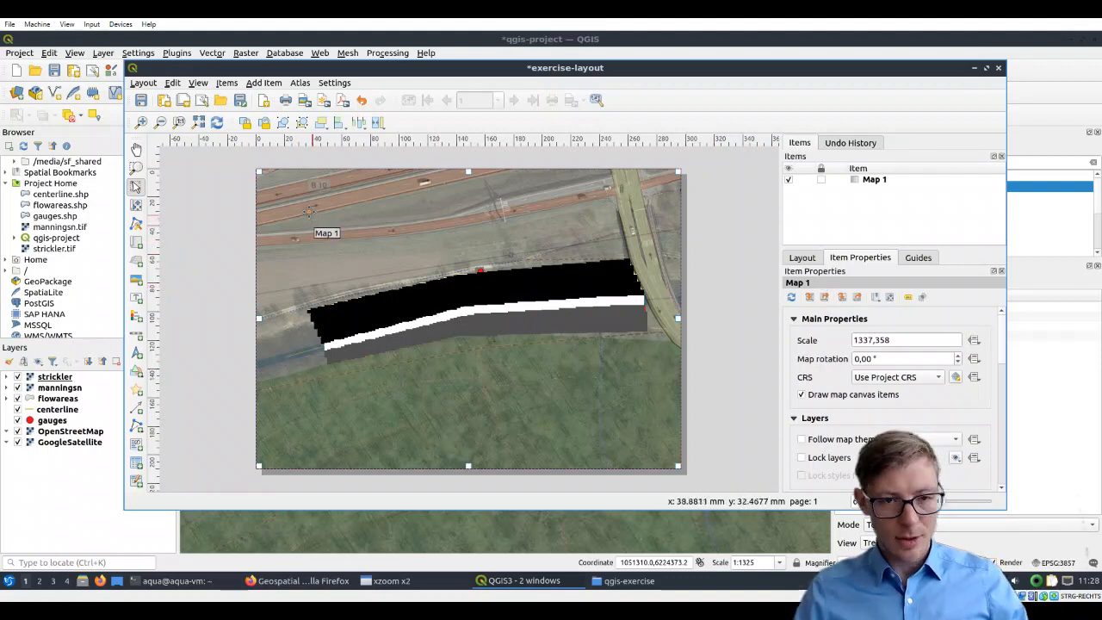
- Add a legend item to the layout page listing the project layers
click(263, 82)
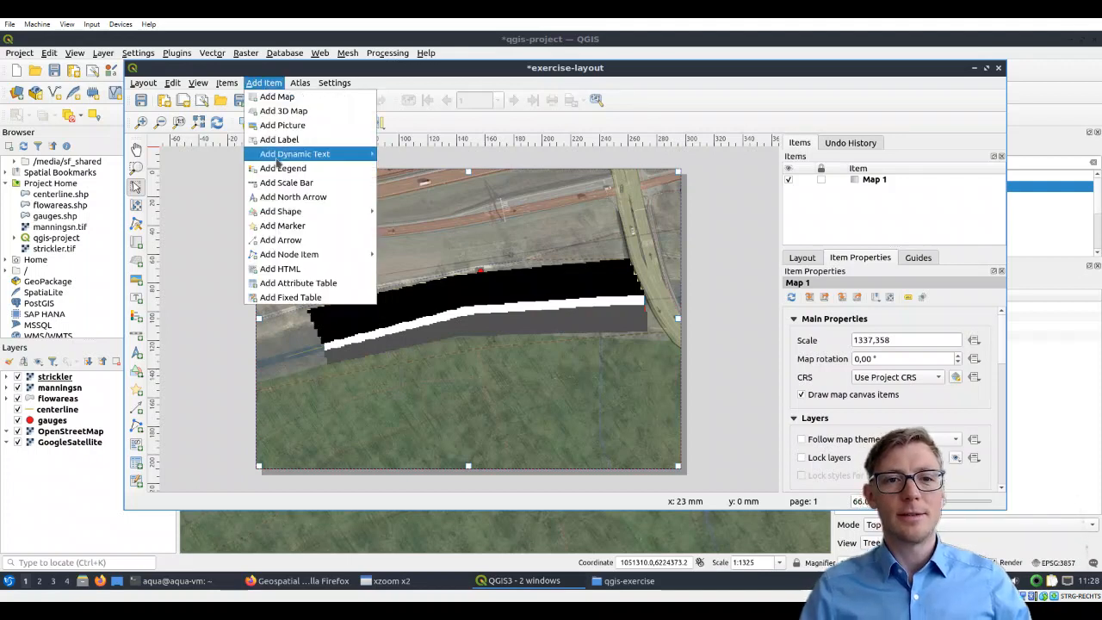
mouse_move(289, 255)
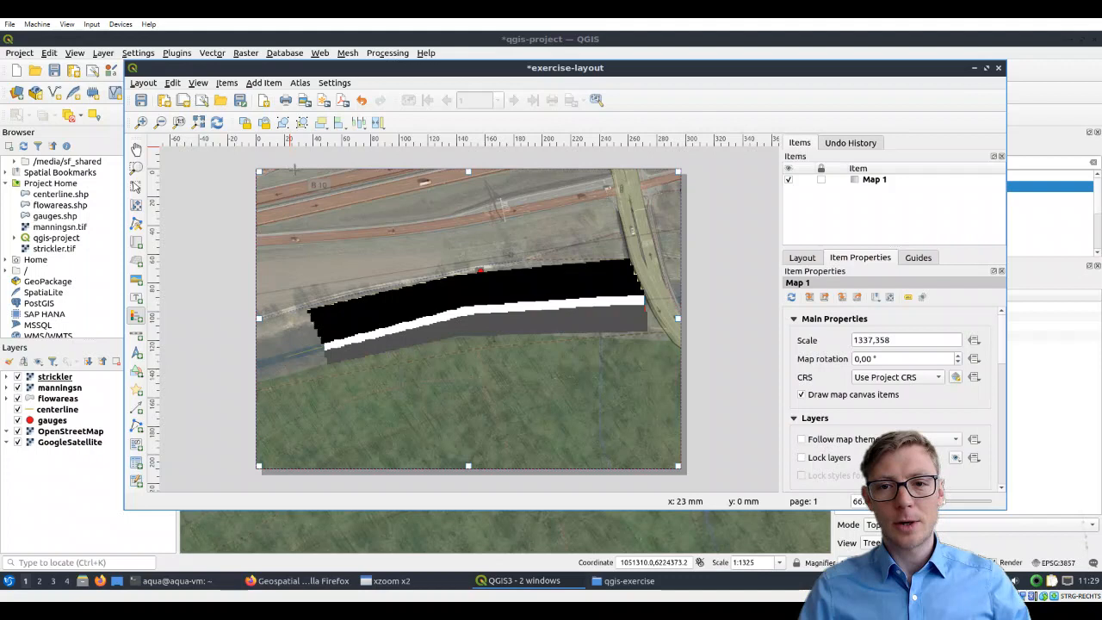
mouse_move(500, 389)
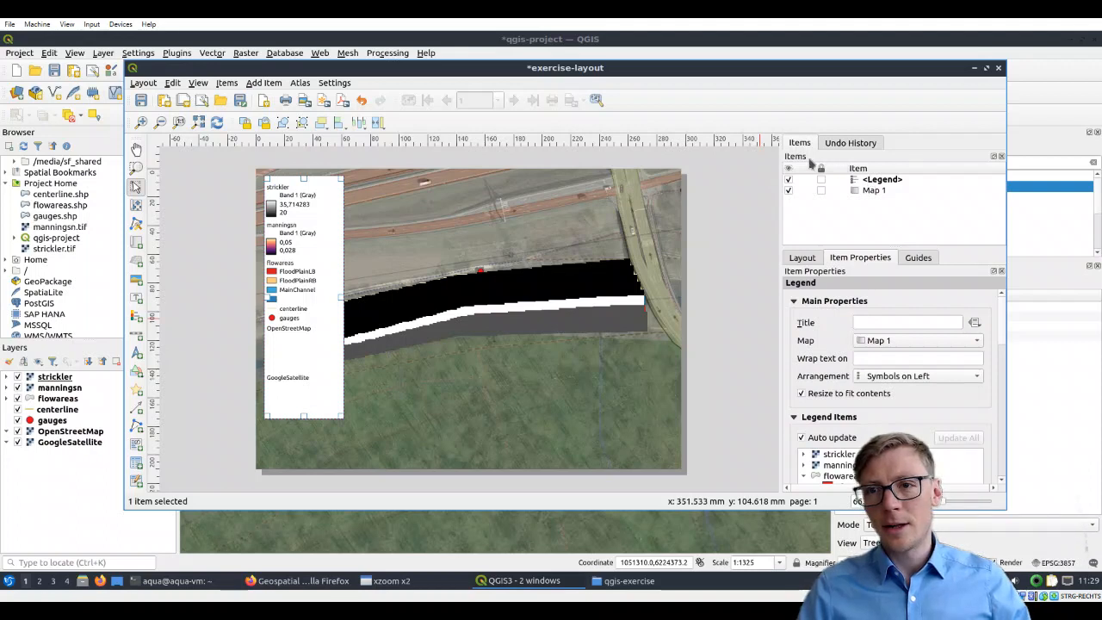
click(882, 179)
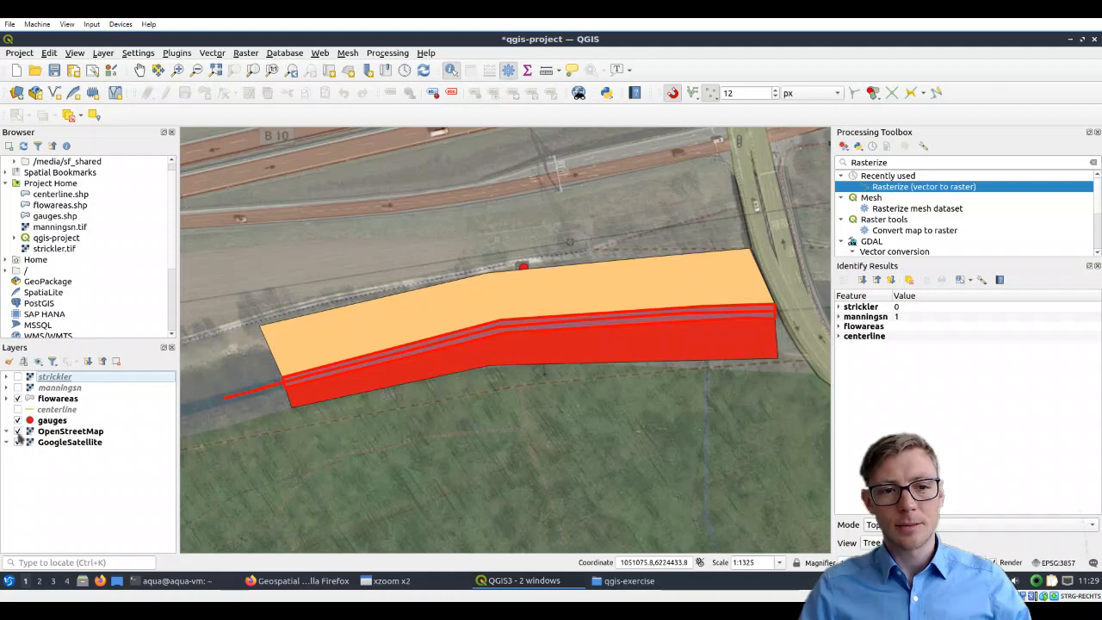
- Turn the aerial basemap layer off and back on in the Layers panel
click(18, 431)
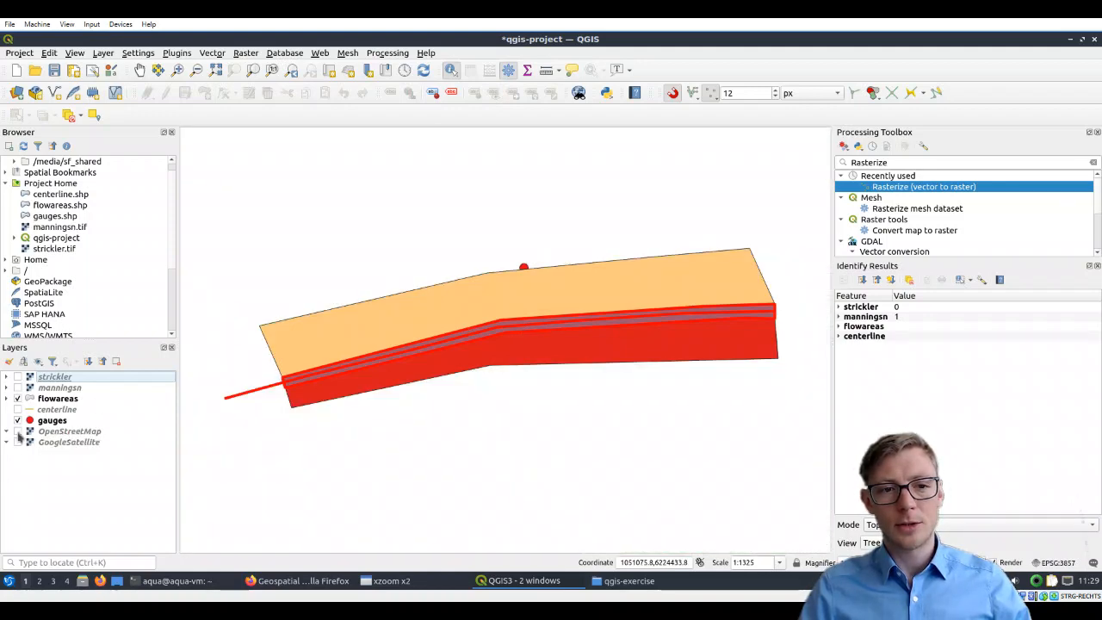
click(18, 441)
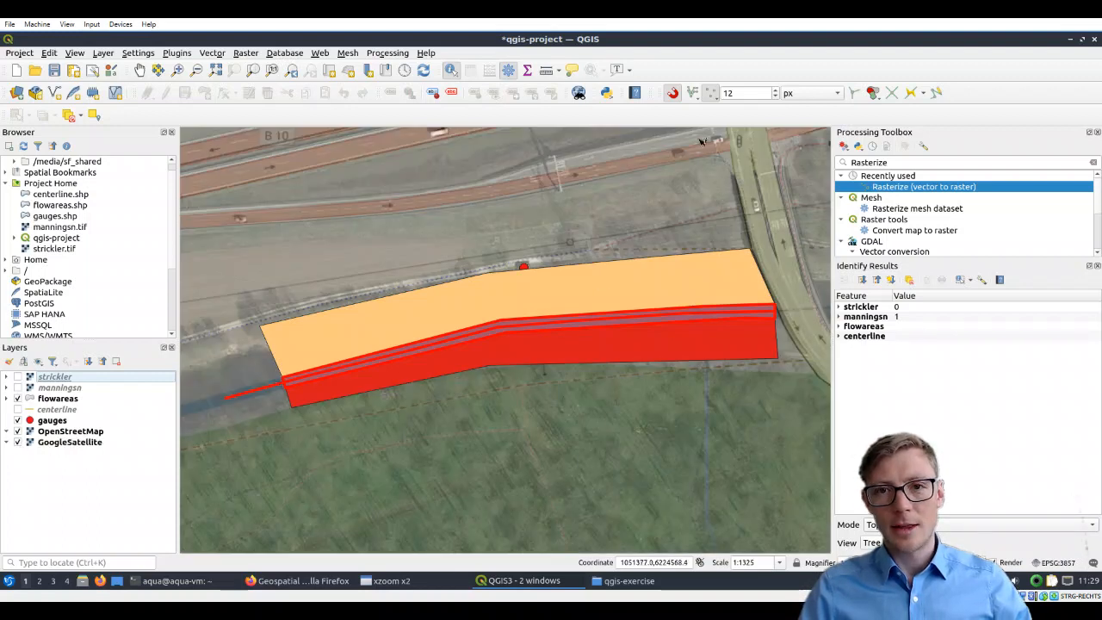
mouse_move(348, 541)
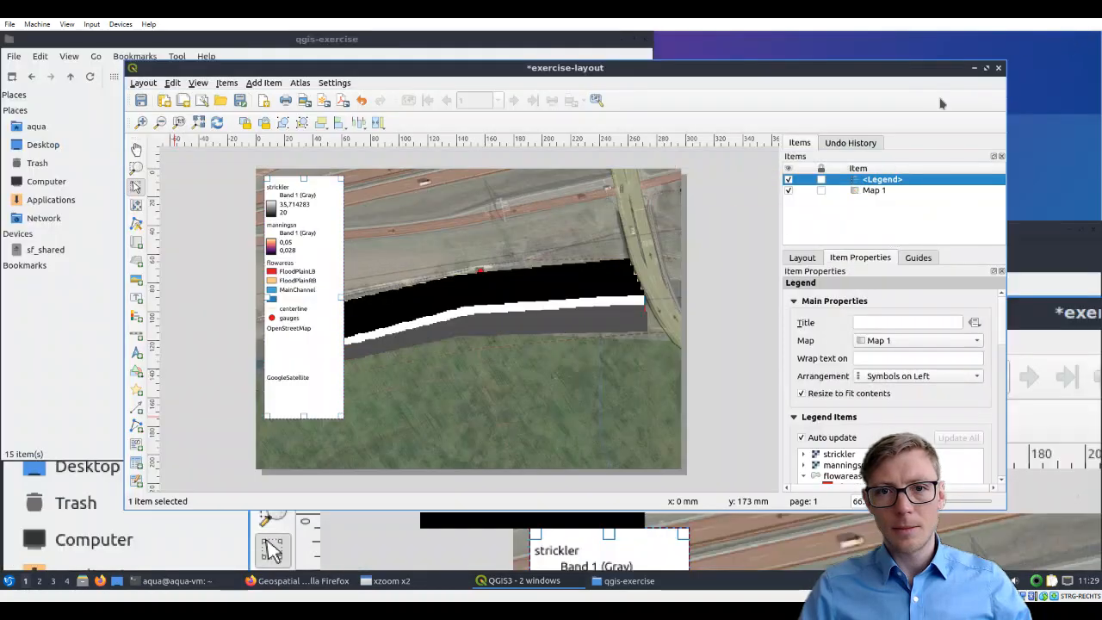
mouse_move(658, 100)
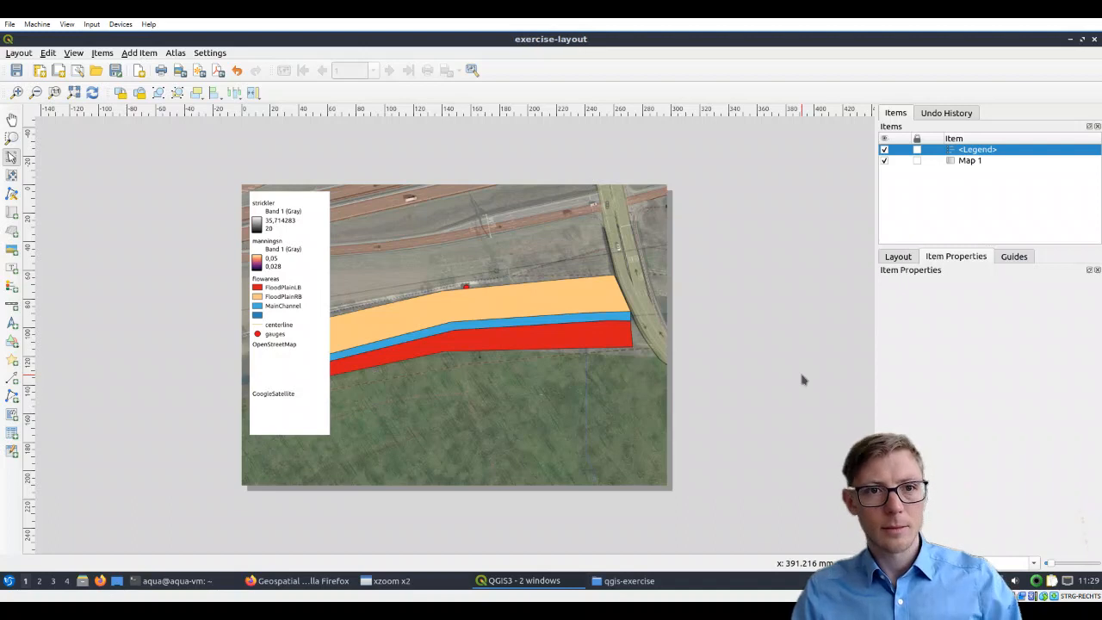
mouse_move(657, 227)
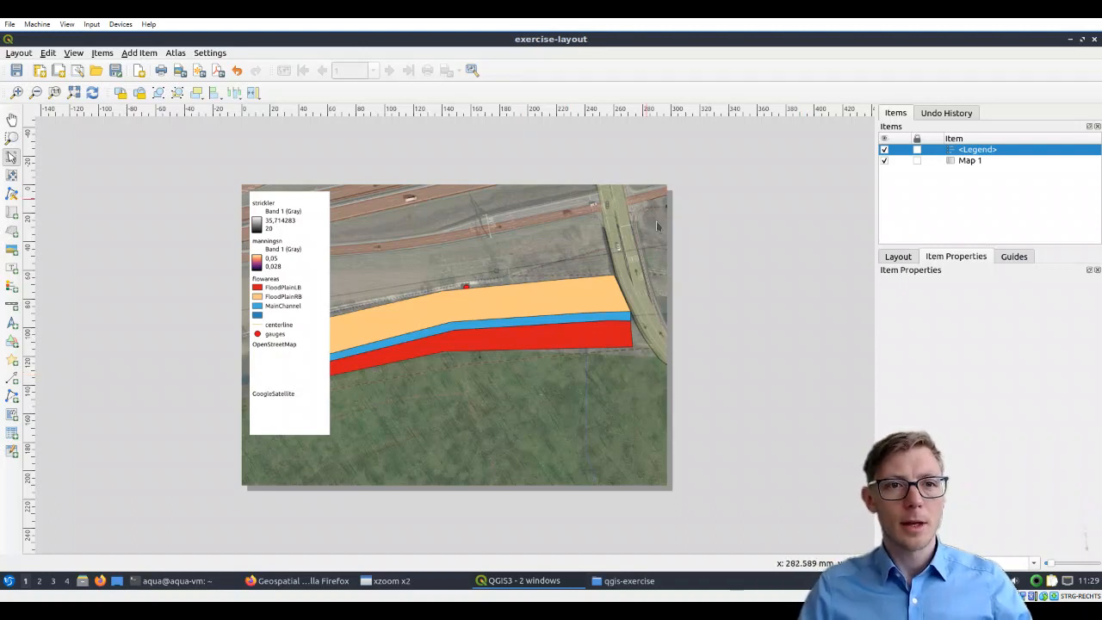
- Inspect the map item's properties, then select the legend item in the Items panel
click(972, 160)
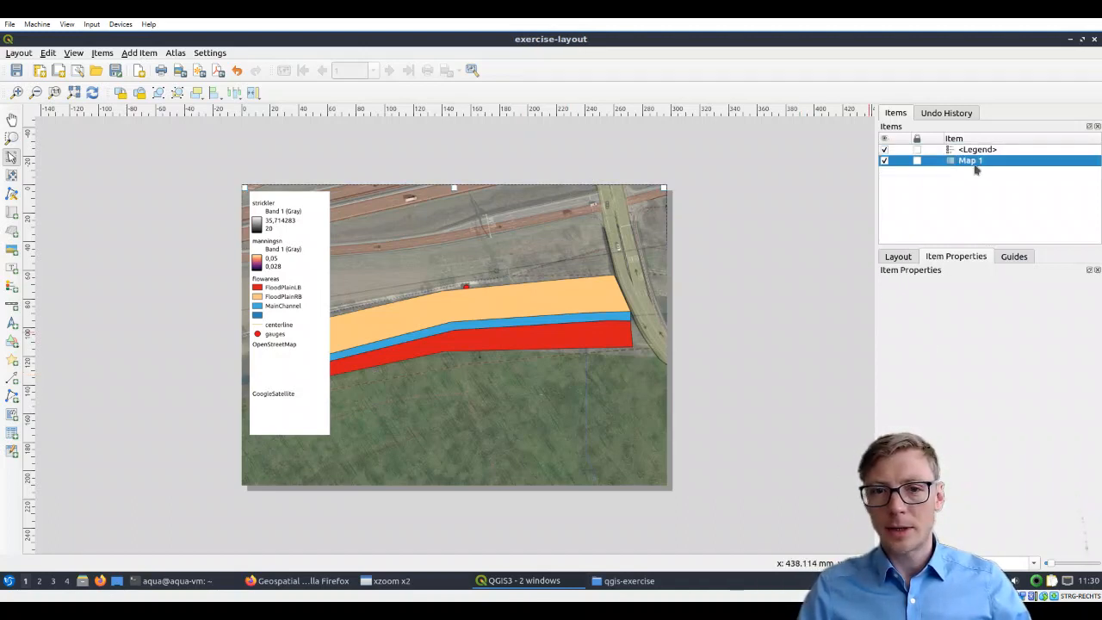
click(972, 160)
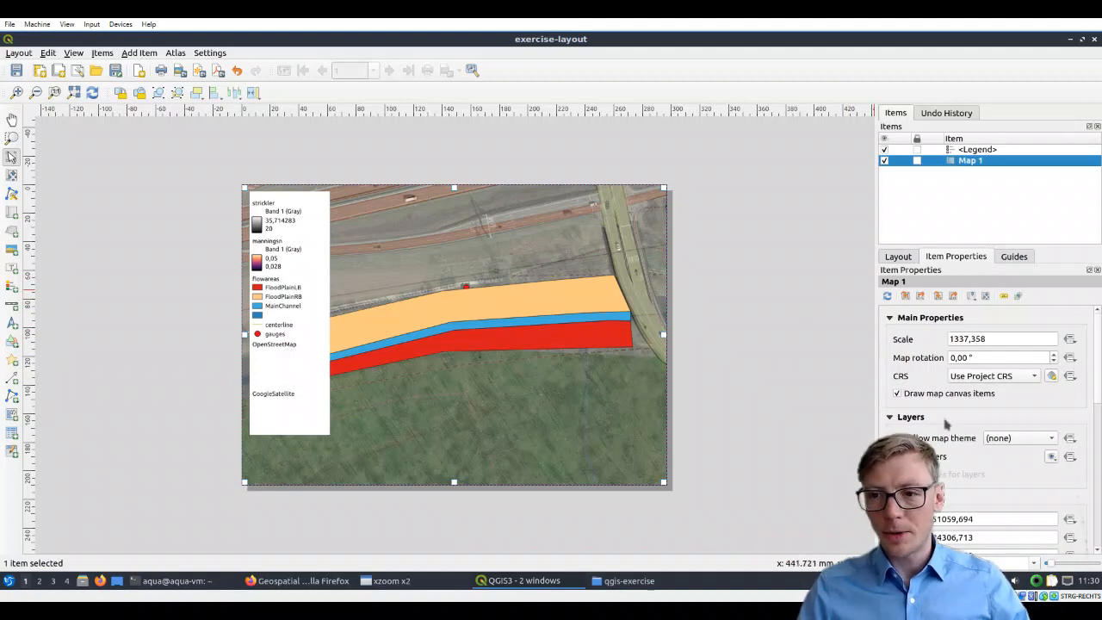
click(897, 254)
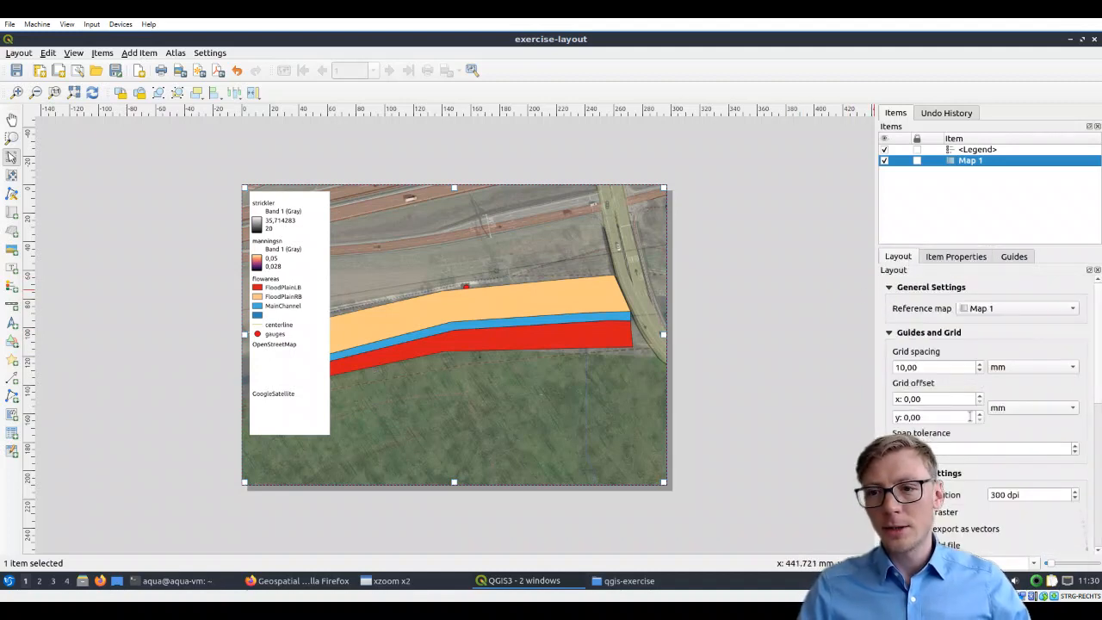
click(978, 148)
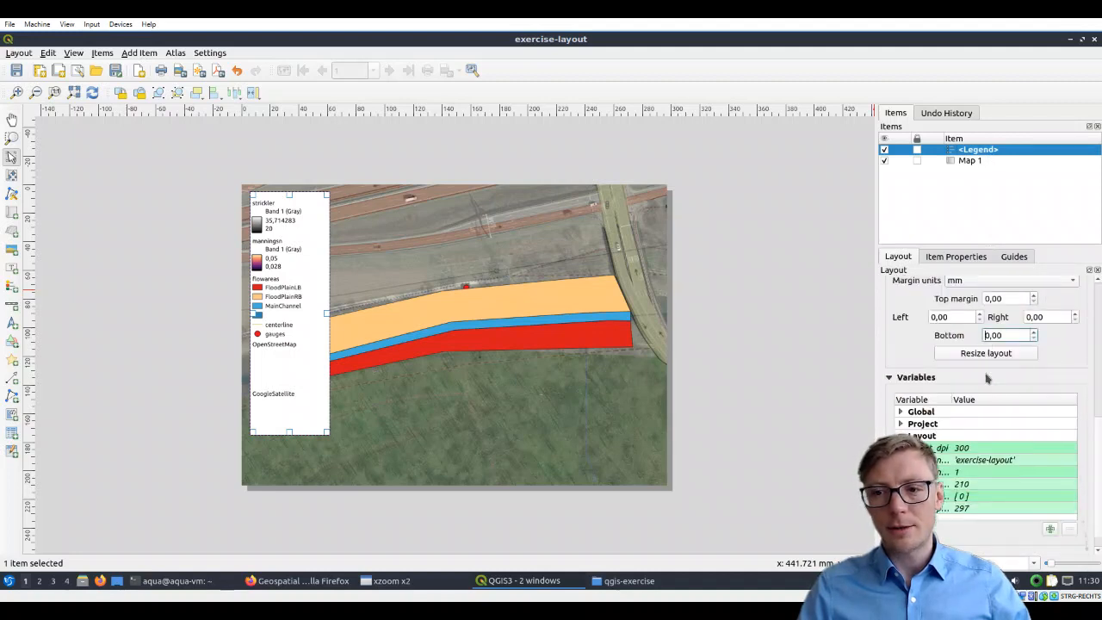
- Stop the legend auto-updating and remove it so only Map 1 remains on the page
click(956, 255)
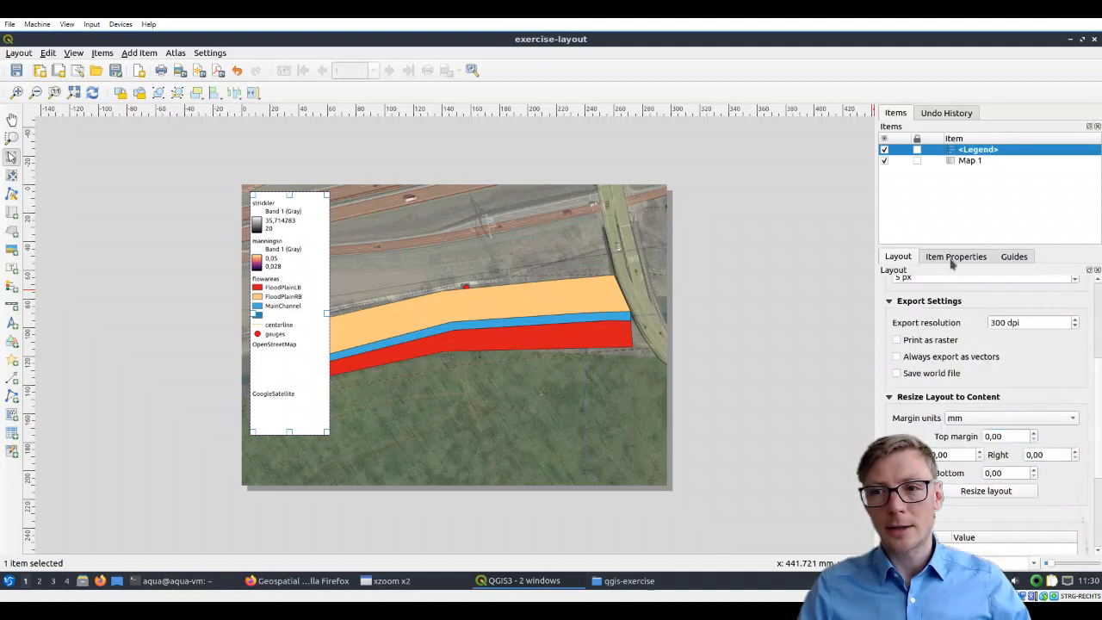
click(956, 254)
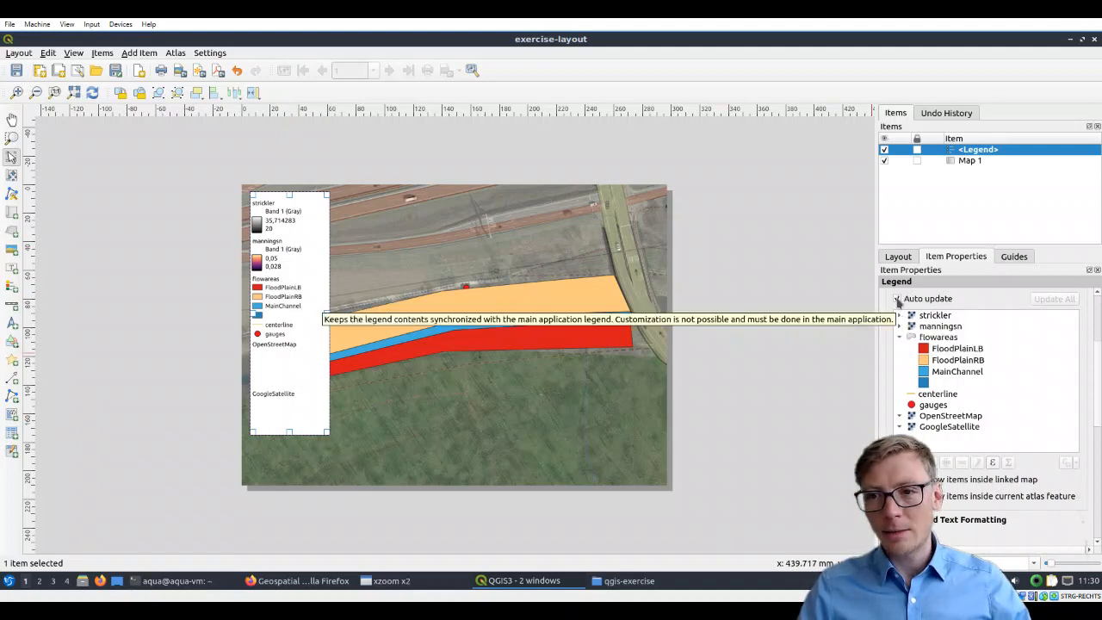
click(897, 298)
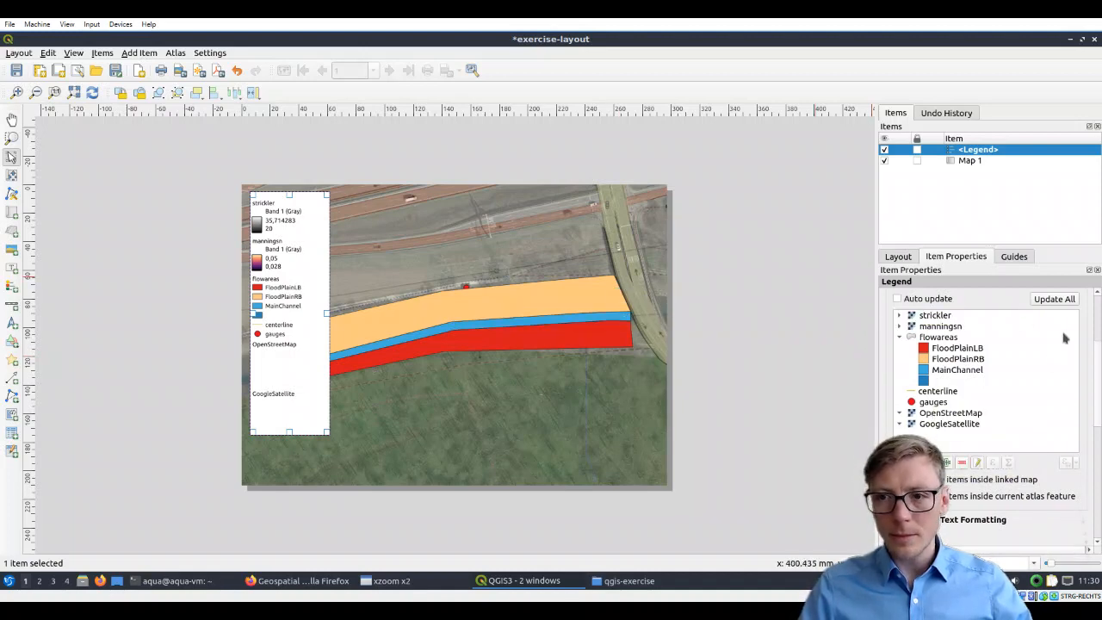
click(935, 313)
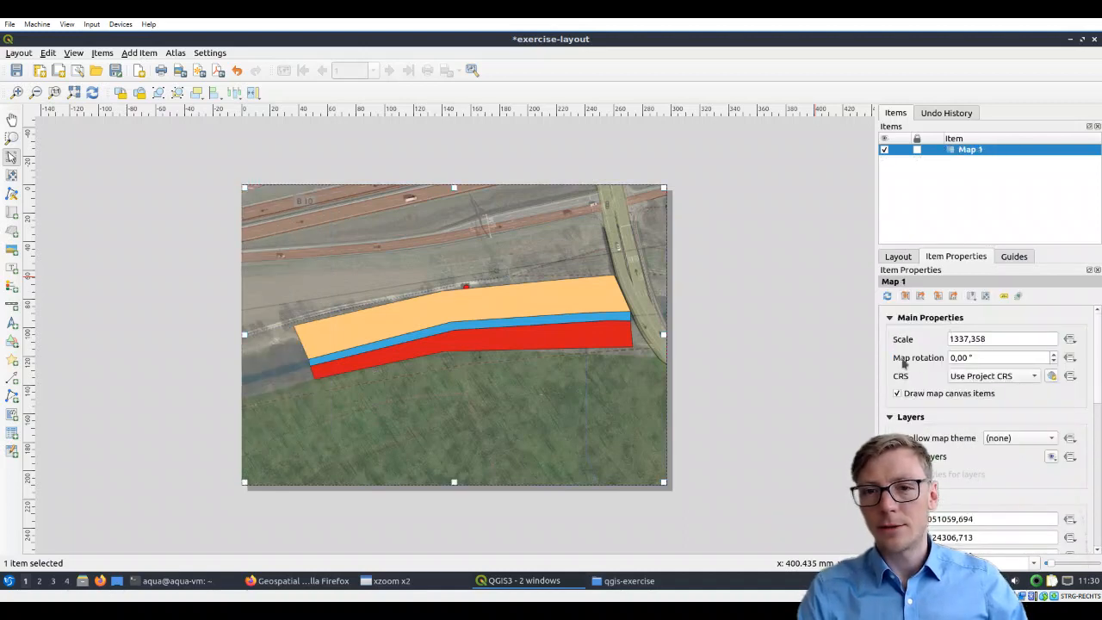
mouse_move(935, 192)
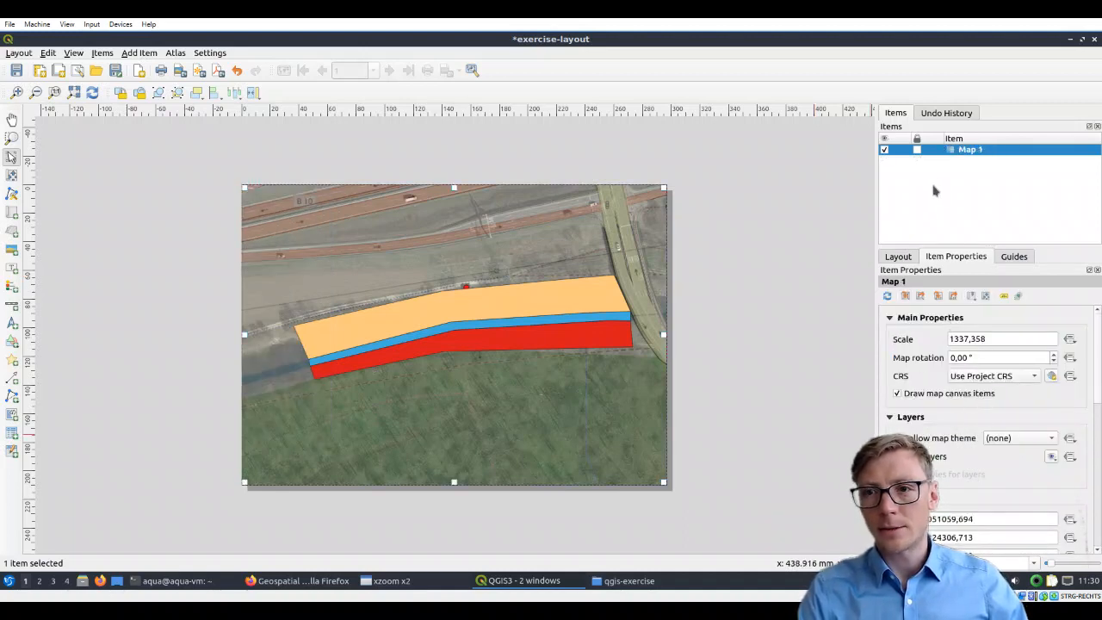
- Add a fresh legend and remove the unneeded raster and OpenStreetMap entries from it
click(137, 52)
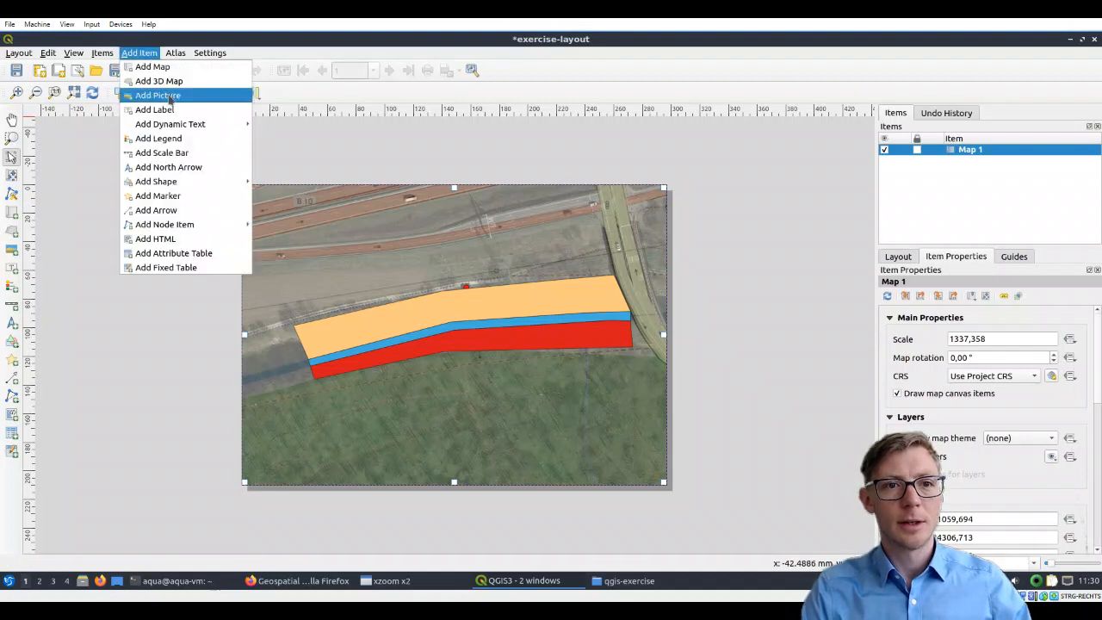
mouse_move(158, 138)
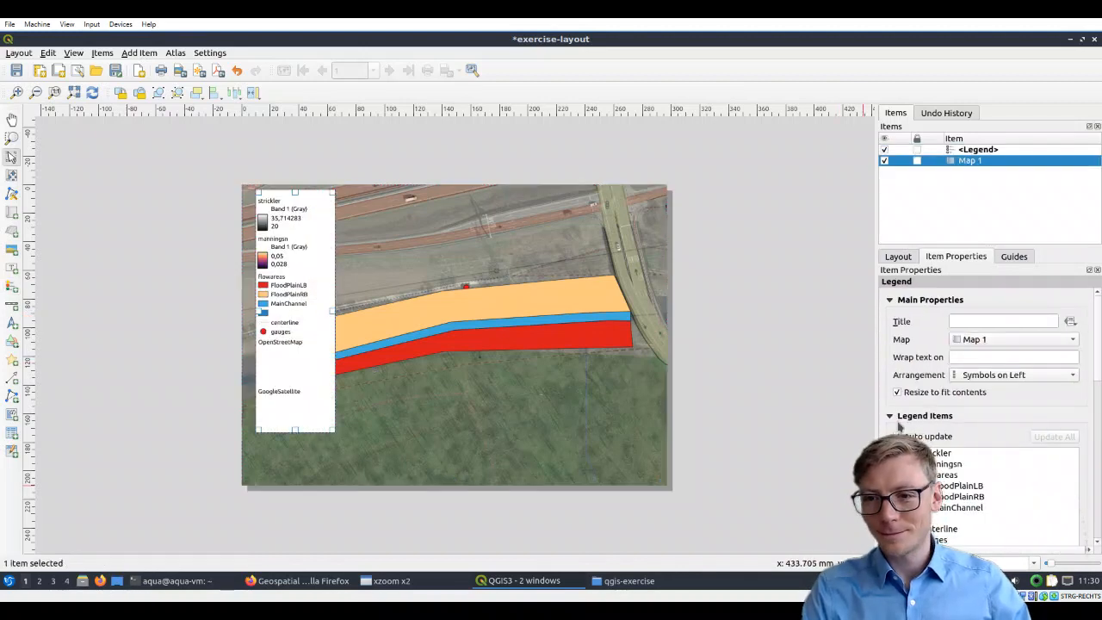
scroll(down, 3)
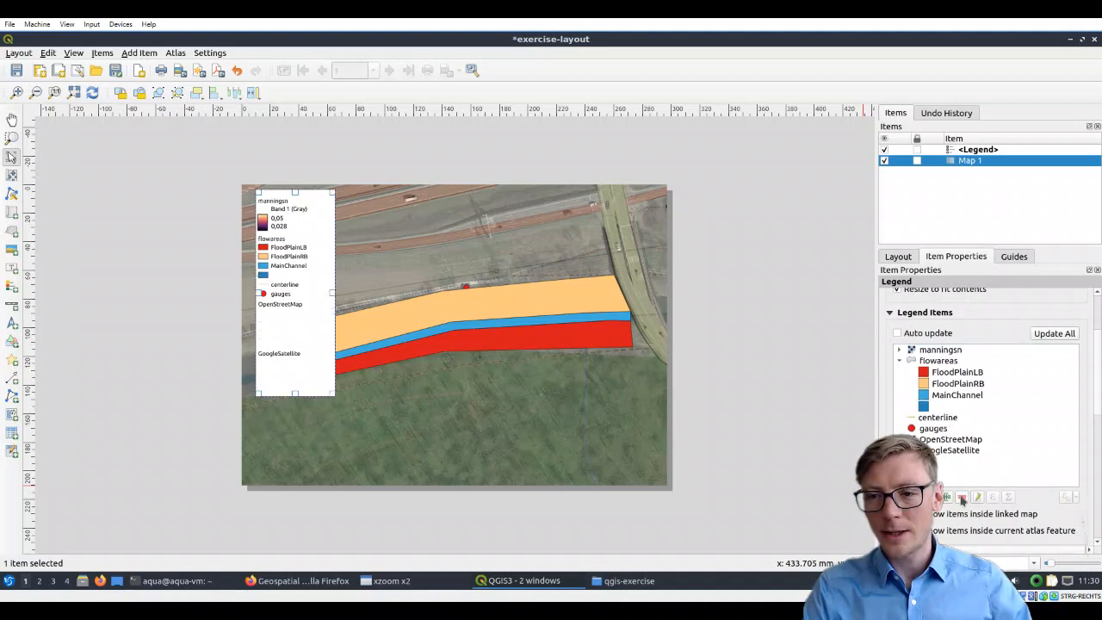
click(940, 348)
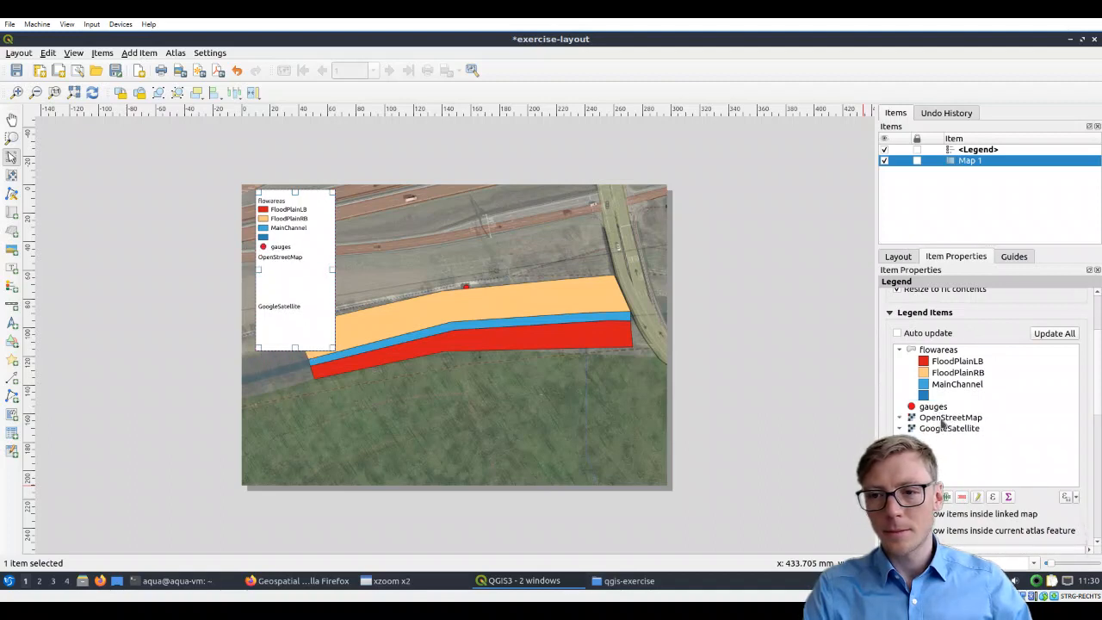
click(951, 416)
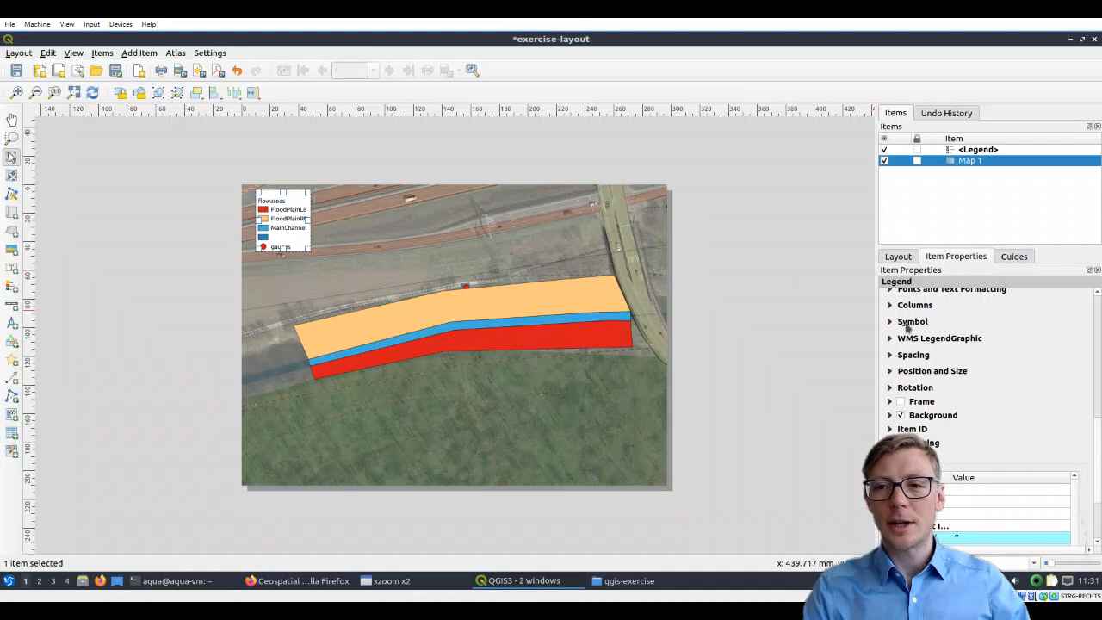
- Review the legend's font formatting and move it into the map's top-left corner
click(913, 322)
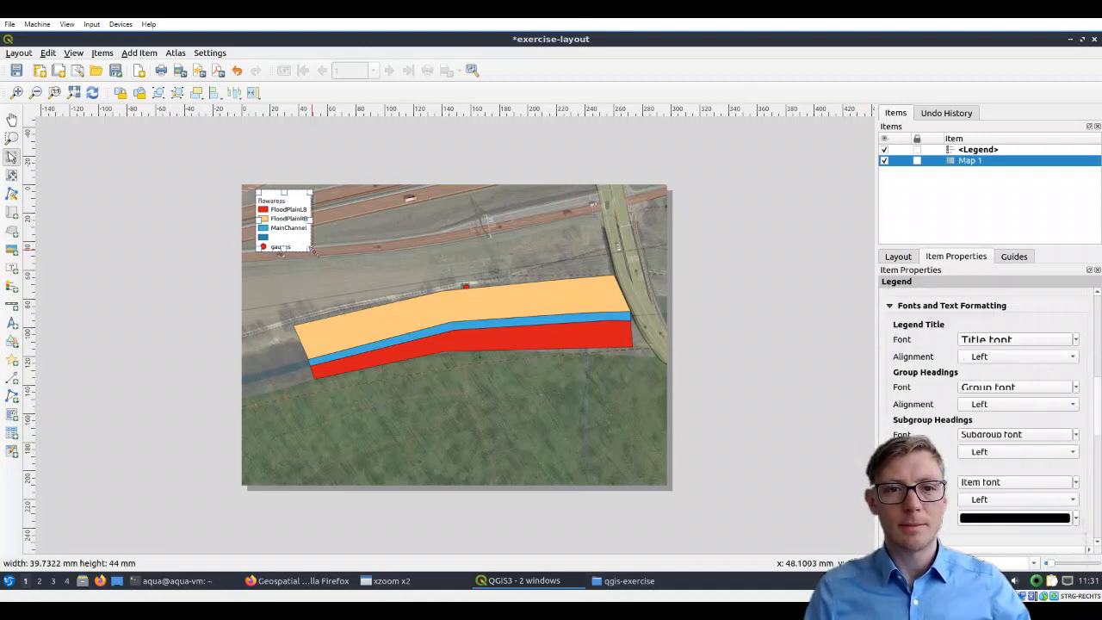
click(296, 227)
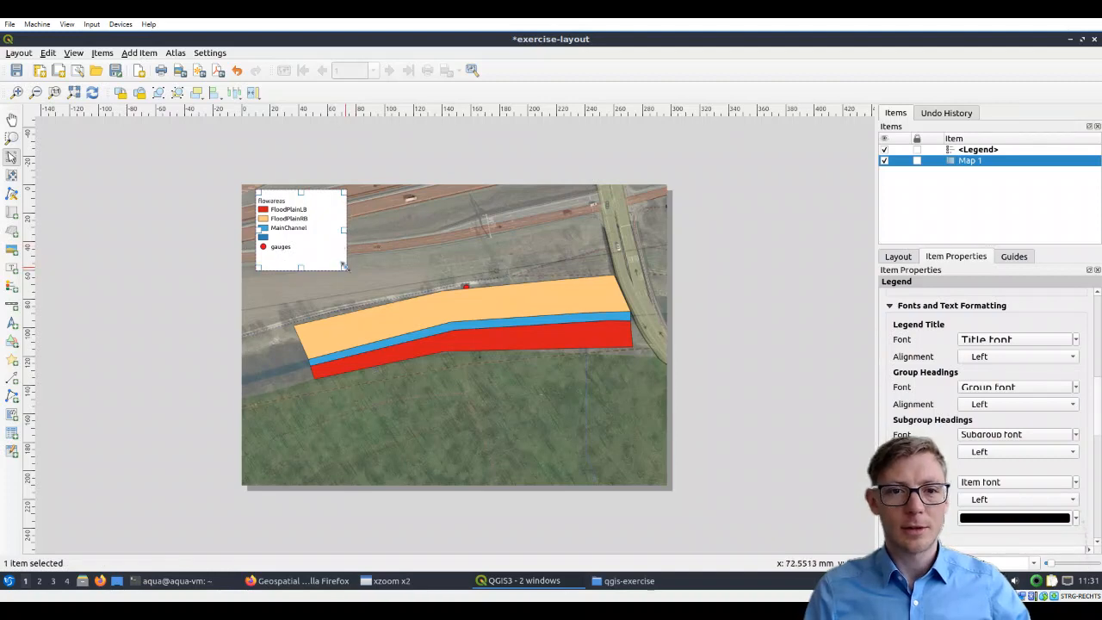
drag(345, 268, 324, 255)
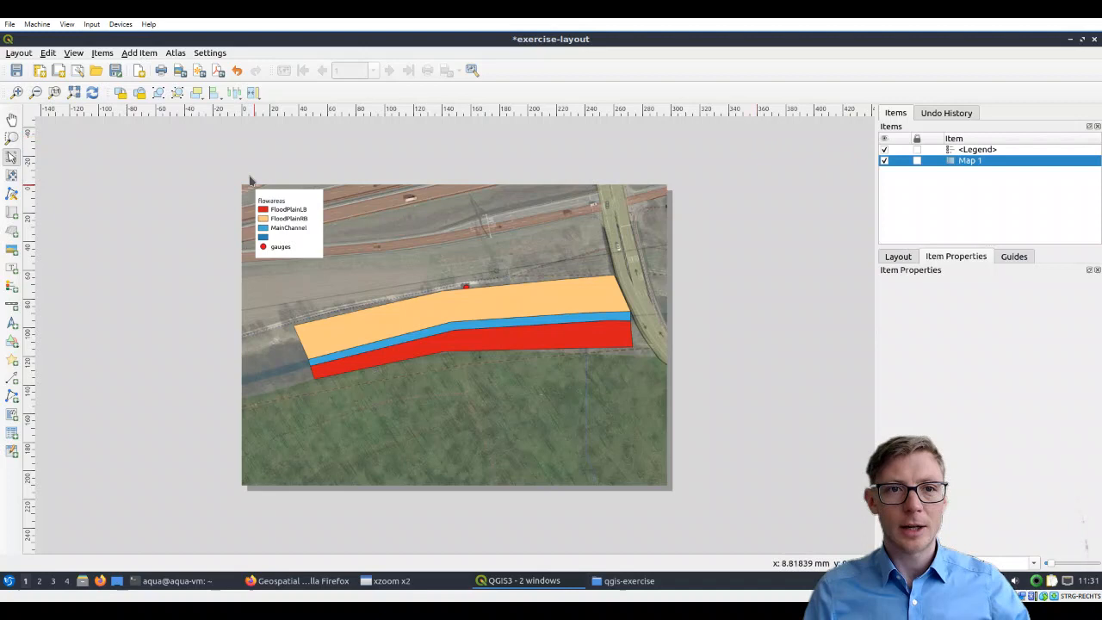
mouse_move(159, 176)
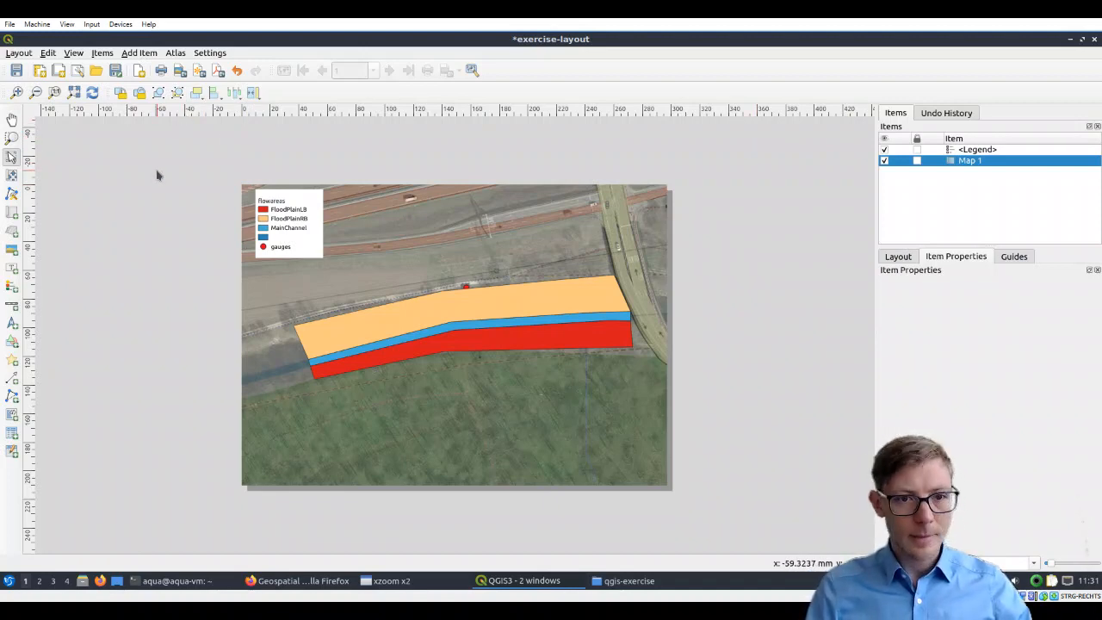
- Place a small north arrow at the map's top-right corner
click(138, 52)
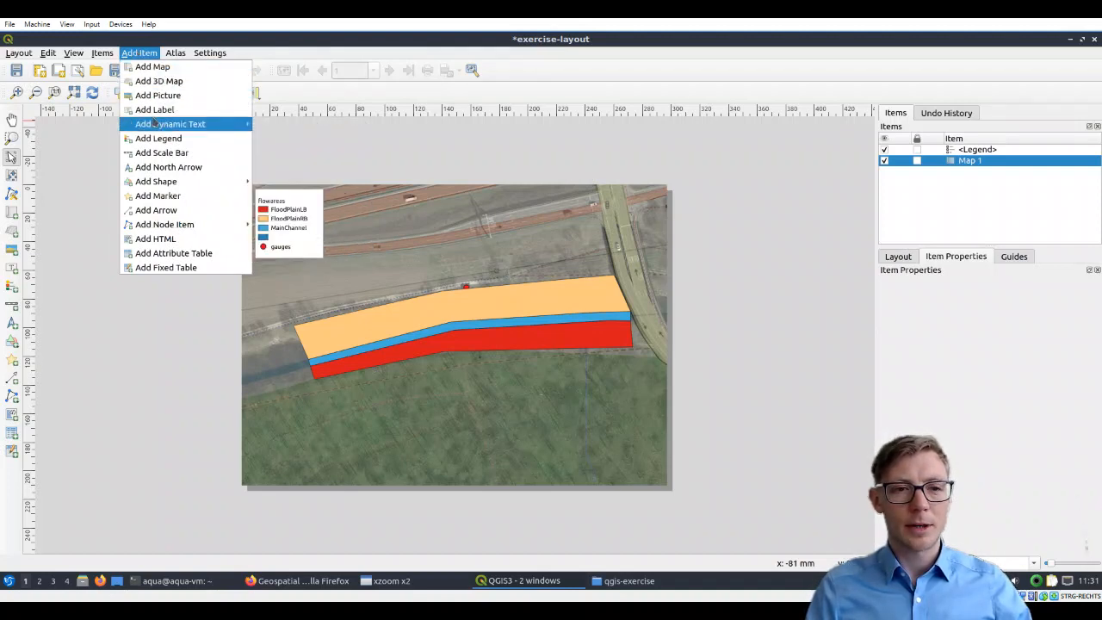
mouse_move(155, 210)
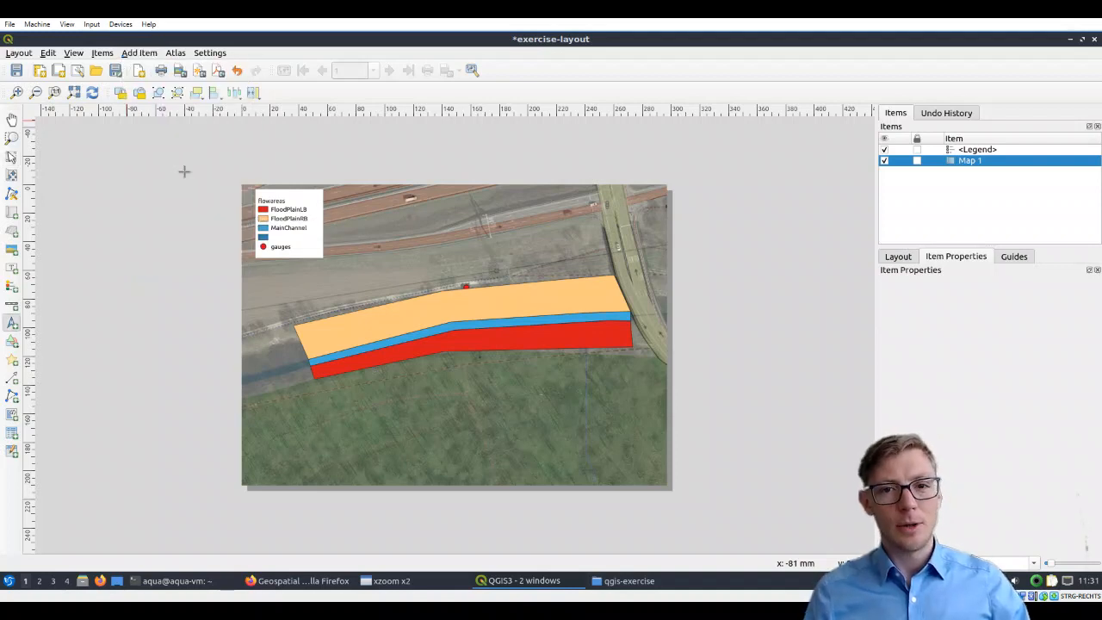
drag(579, 427, 594, 475)
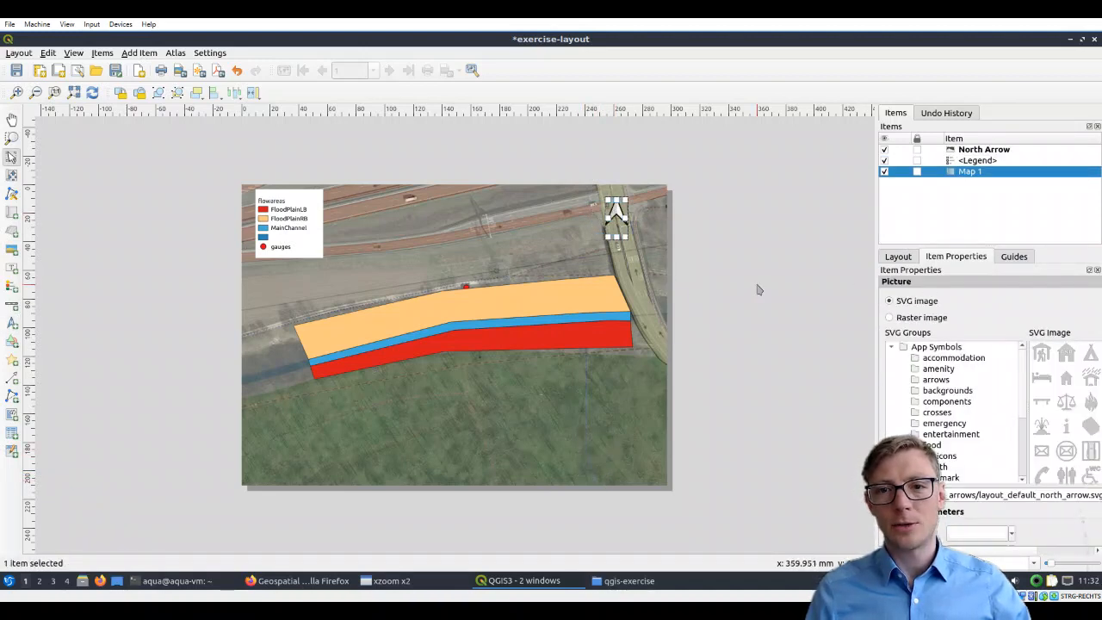
click(138, 52)
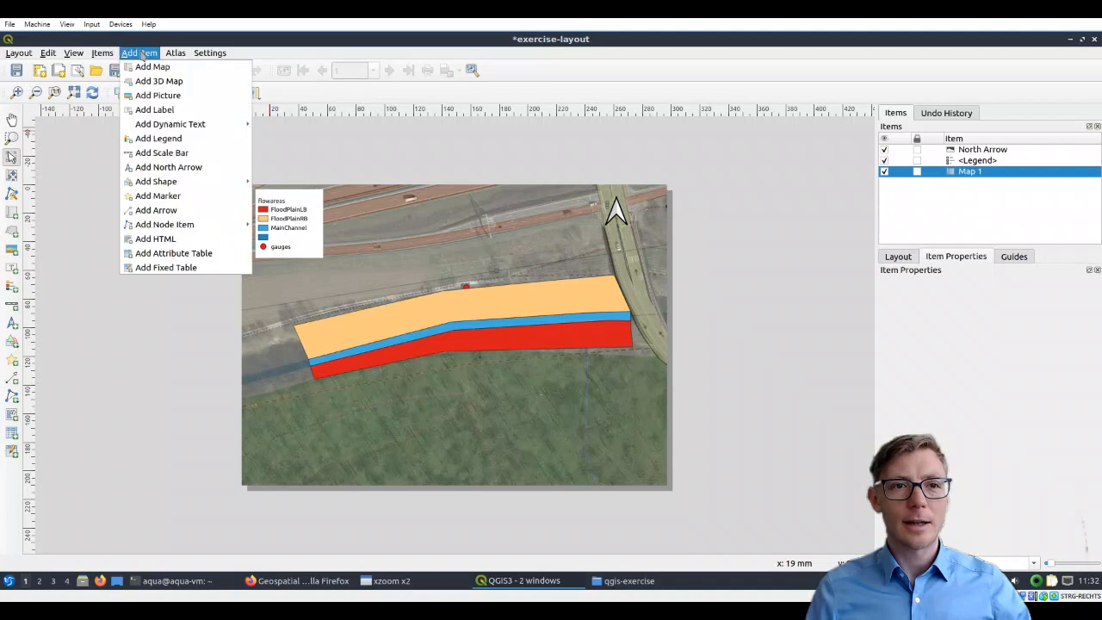
mouse_move(169, 167)
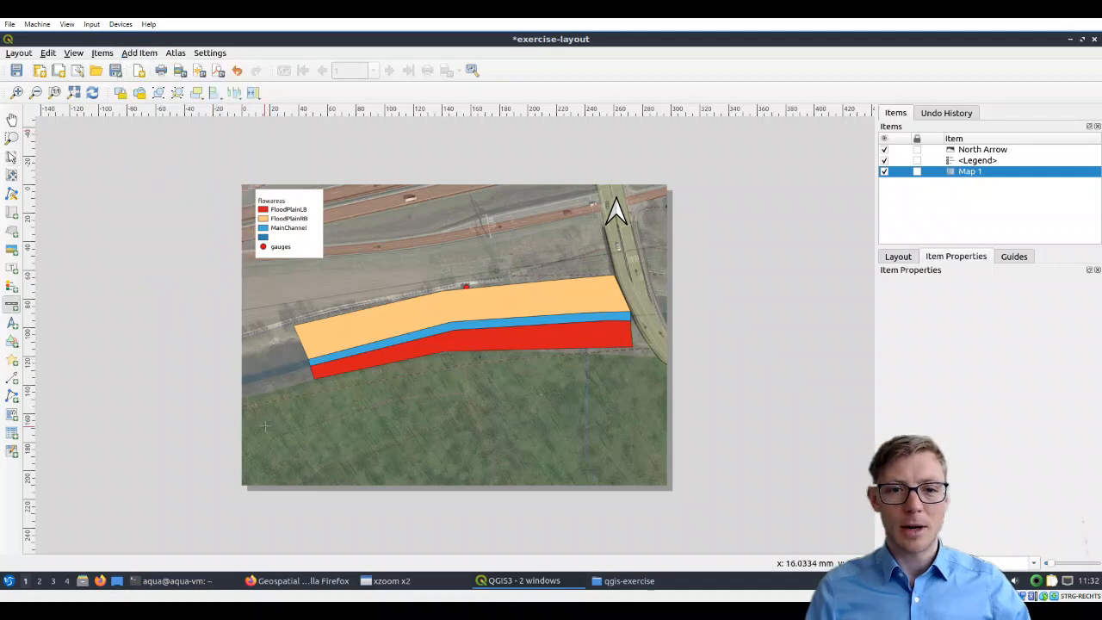
- Place a scale bar in metres at the map's bottom-left corner and show its properties
drag(256, 441, 445, 457)
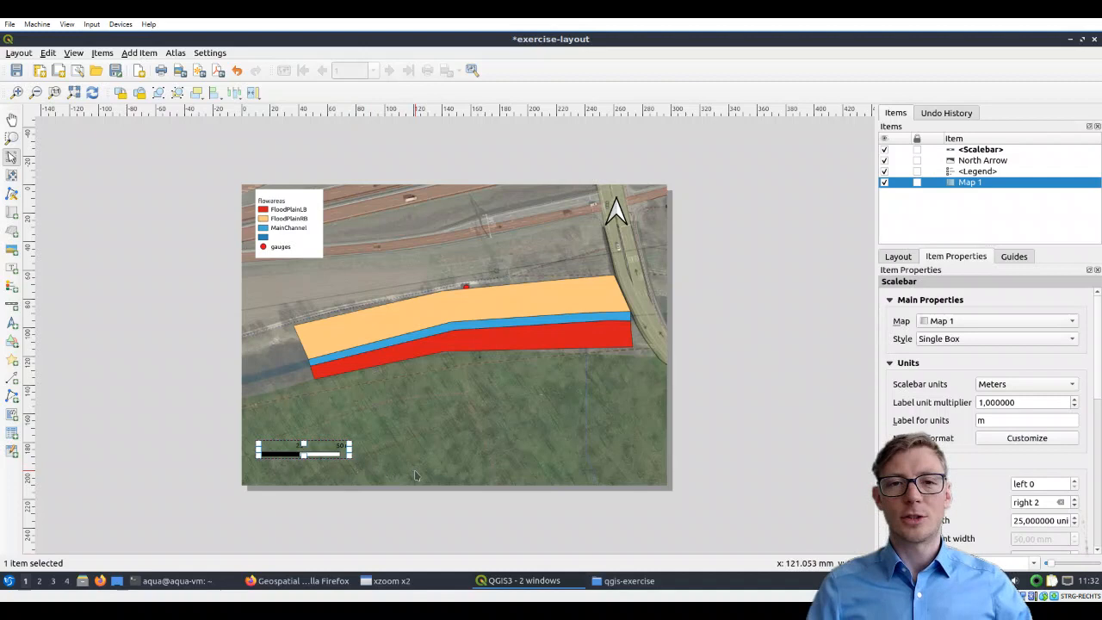
mouse_move(337, 475)
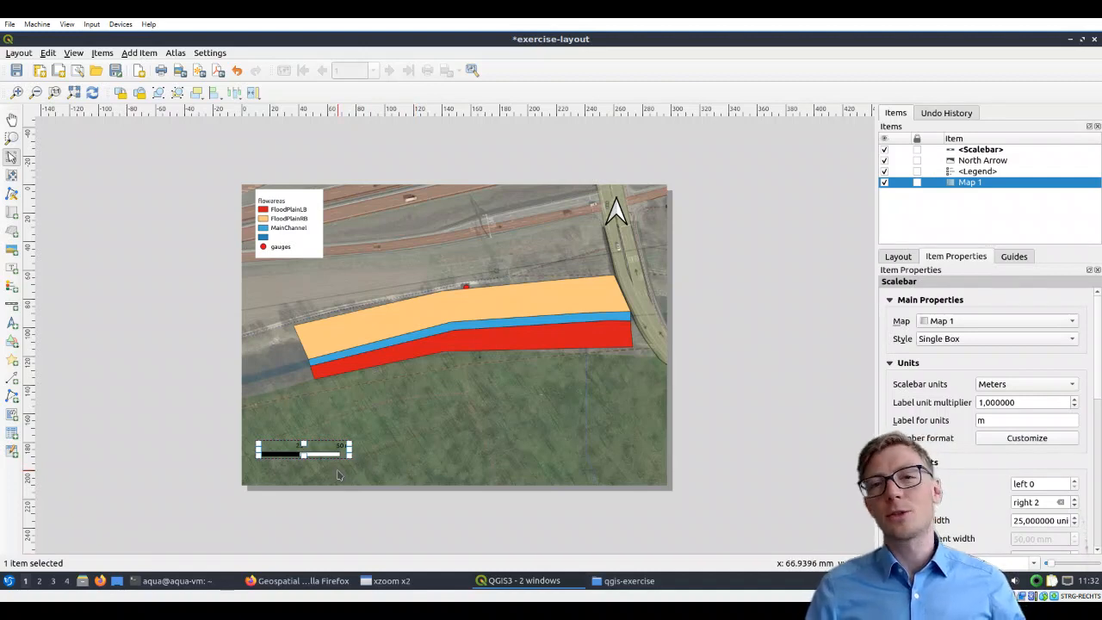
mouse_move(336, 475)
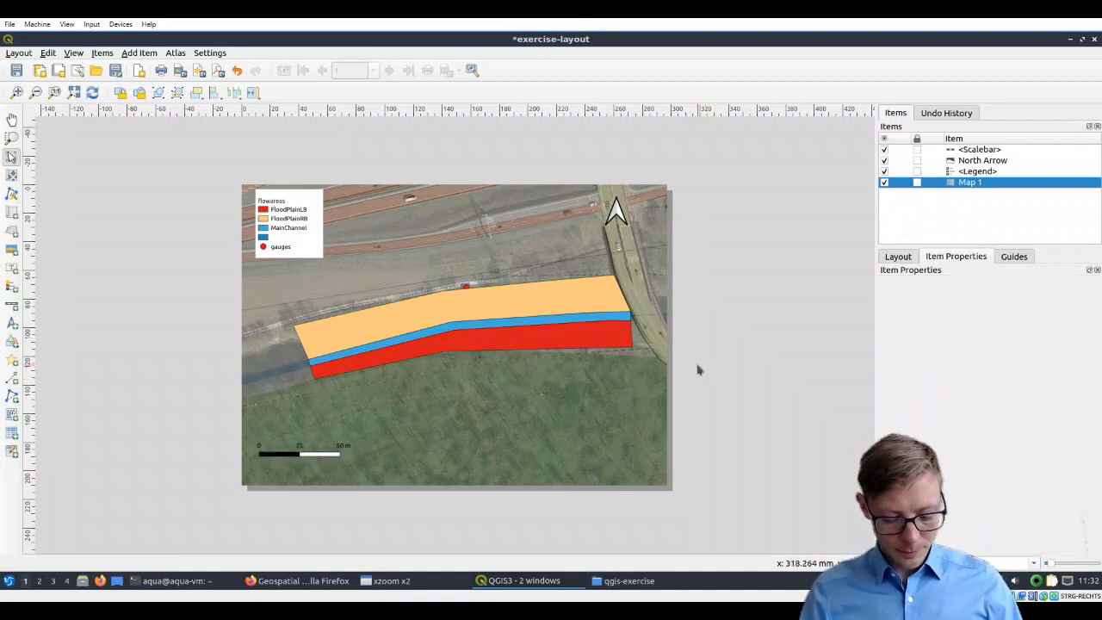
mouse_move(323, 461)
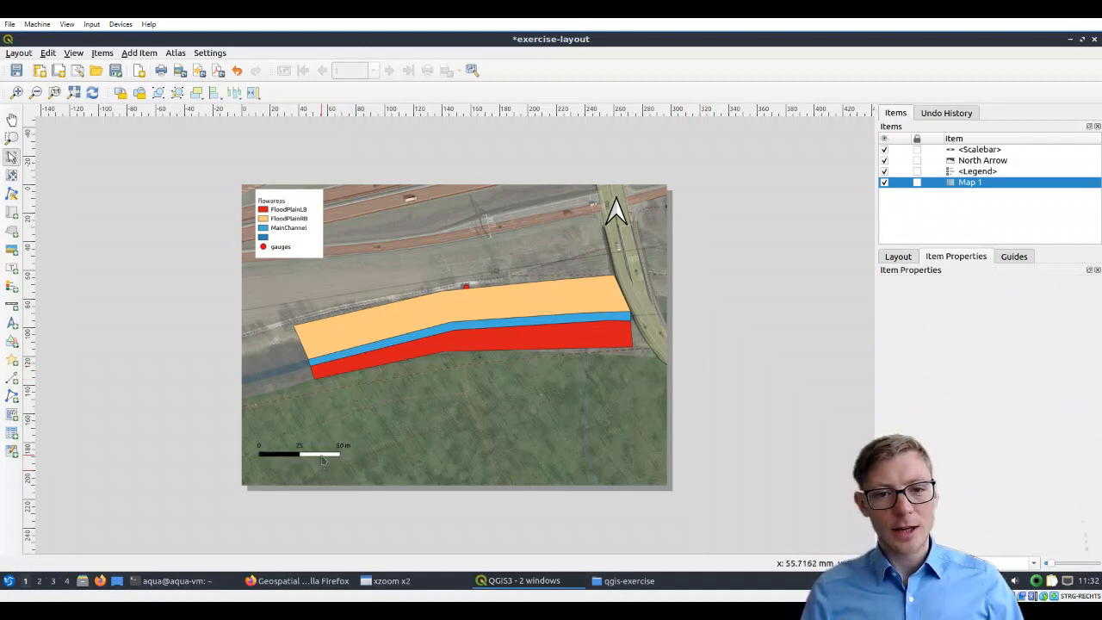
click(300, 450)
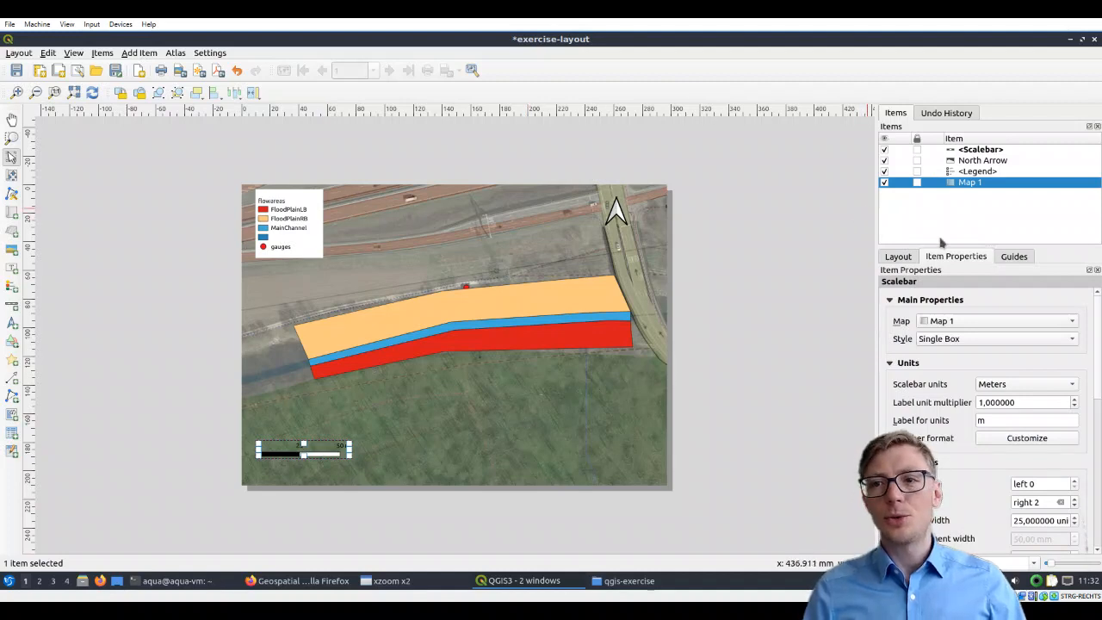
click(979, 148)
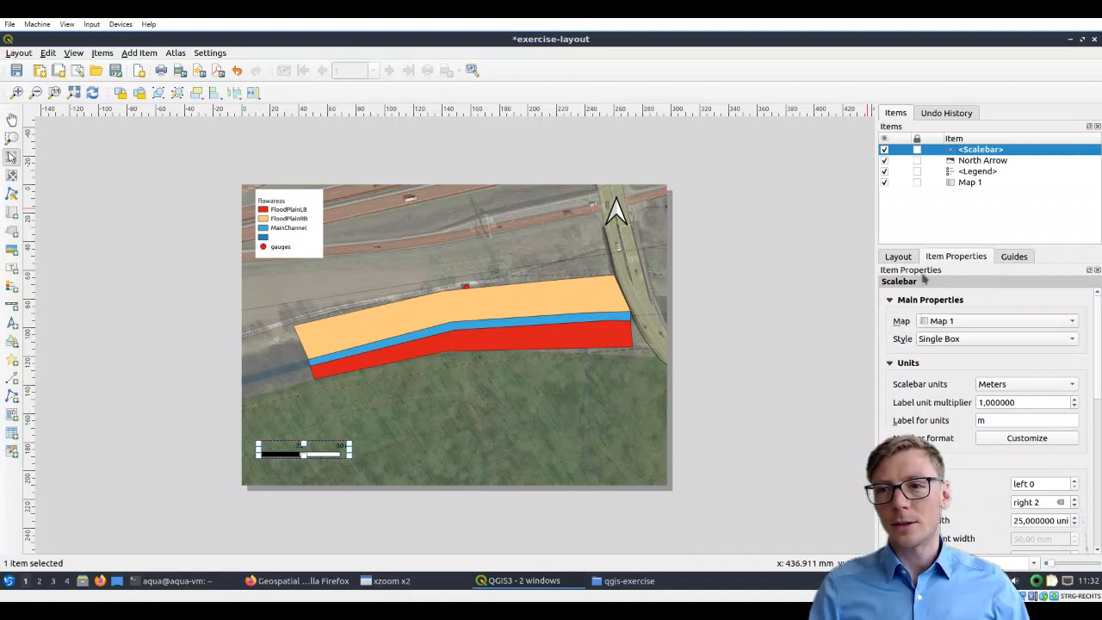
mouse_move(479, 422)
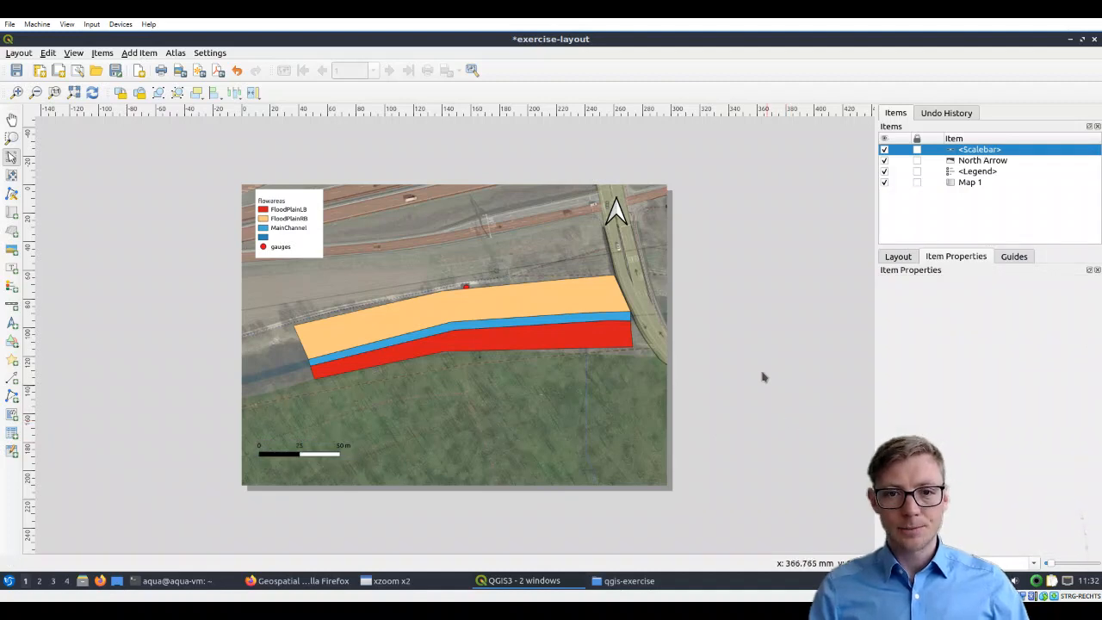
mouse_move(796, 262)
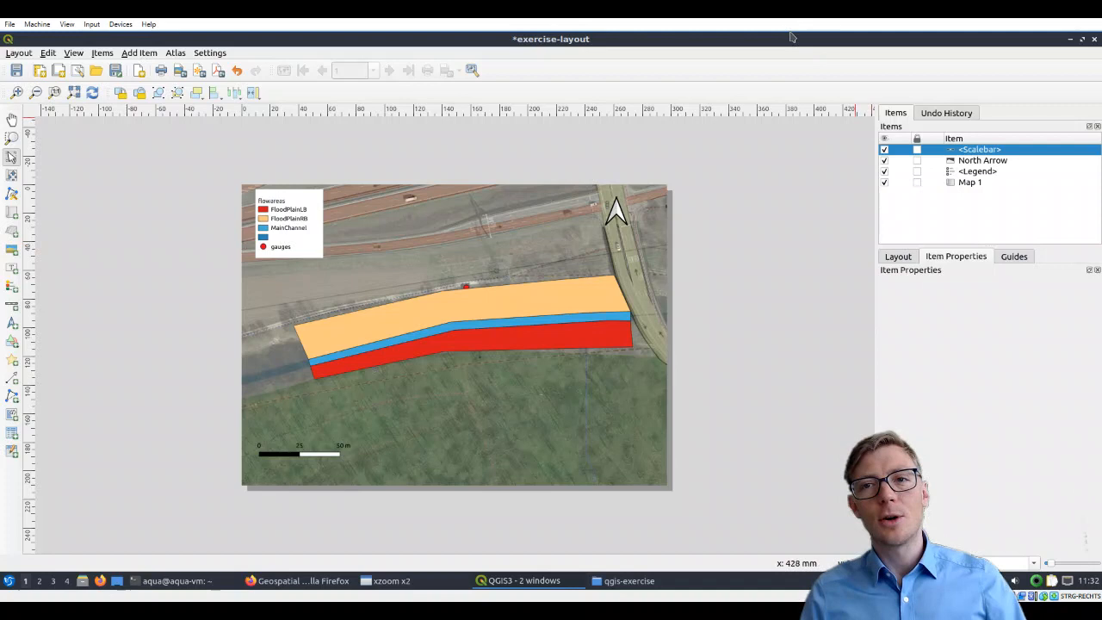
mouse_move(520, 48)
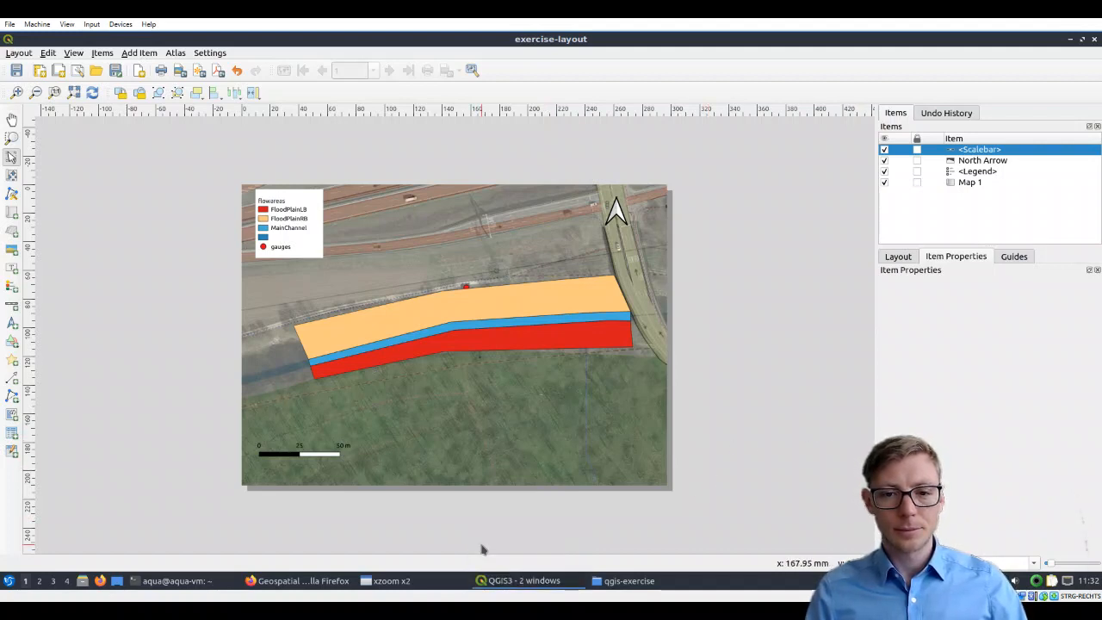
mouse_move(523, 580)
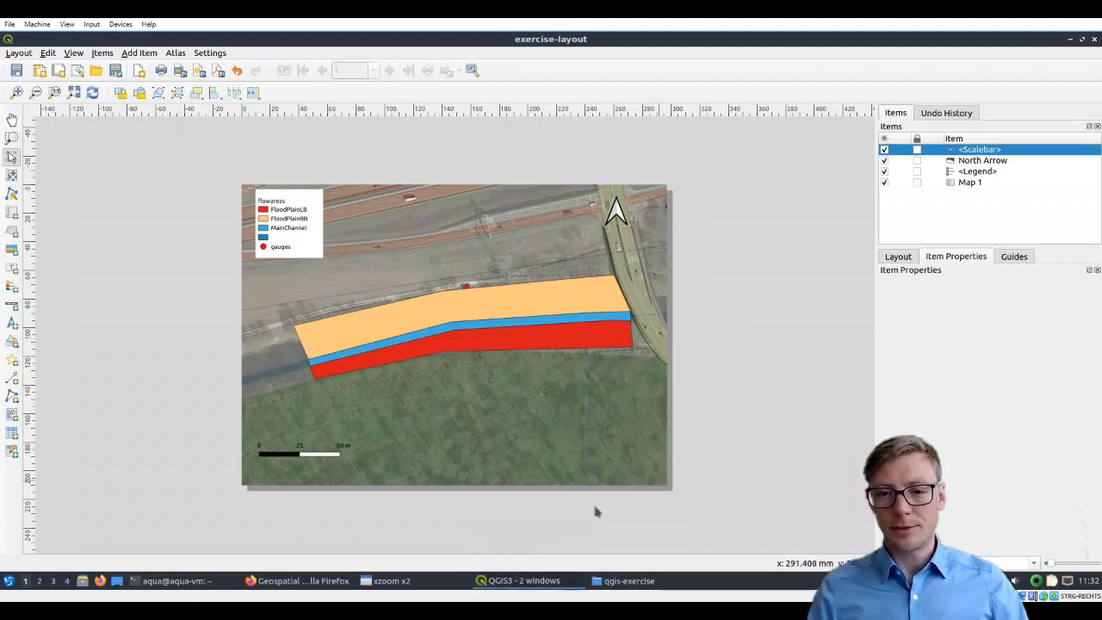
mouse_move(689, 521)
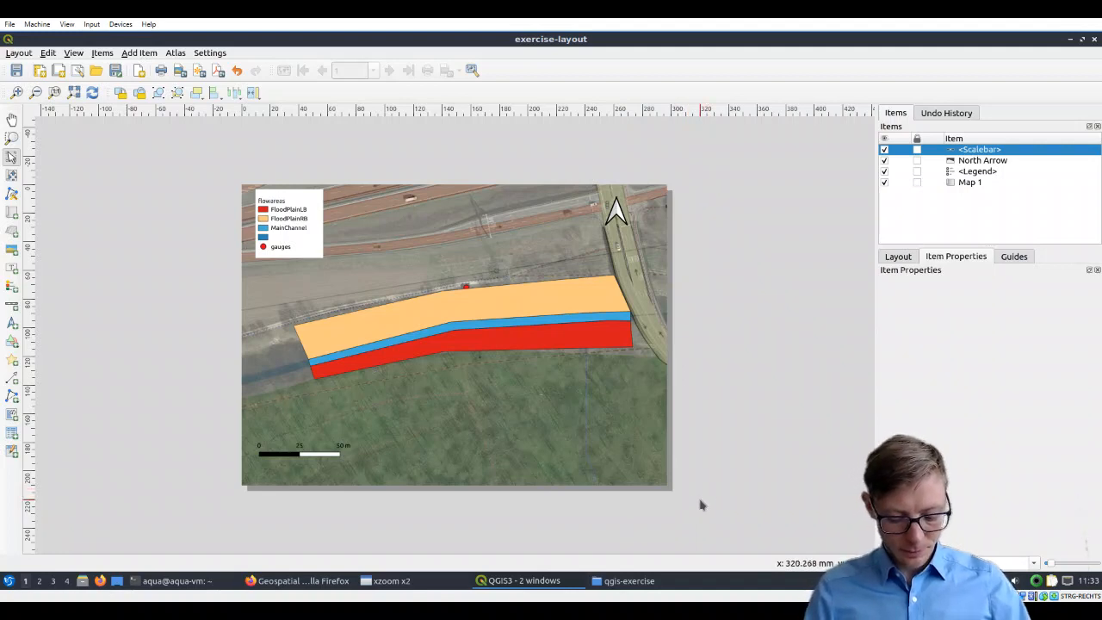
mouse_move(508, 351)
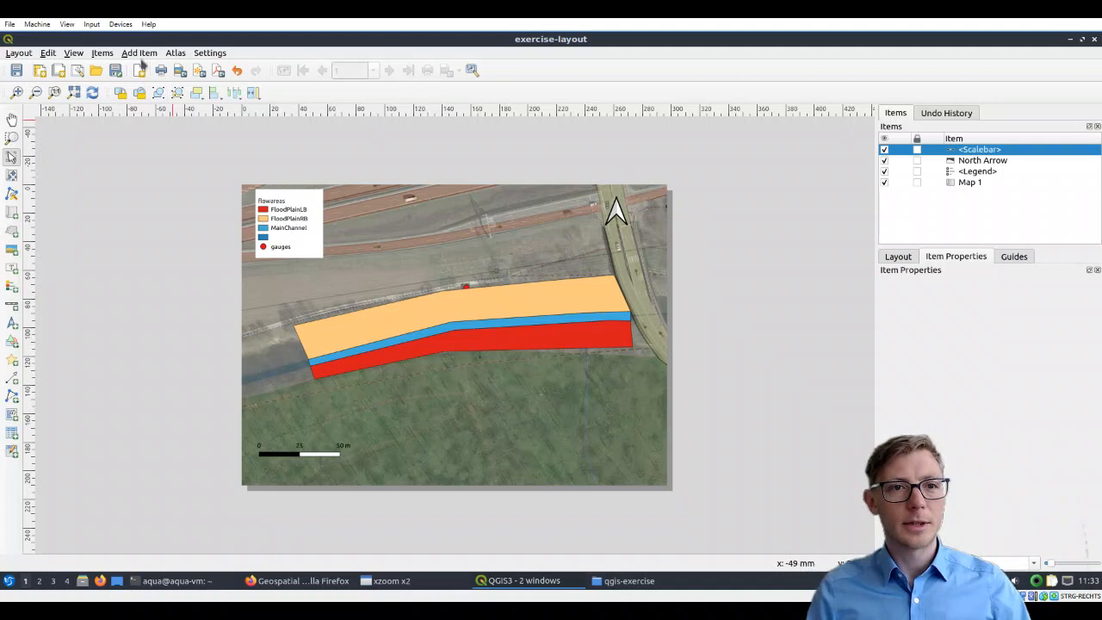
click(137, 51)
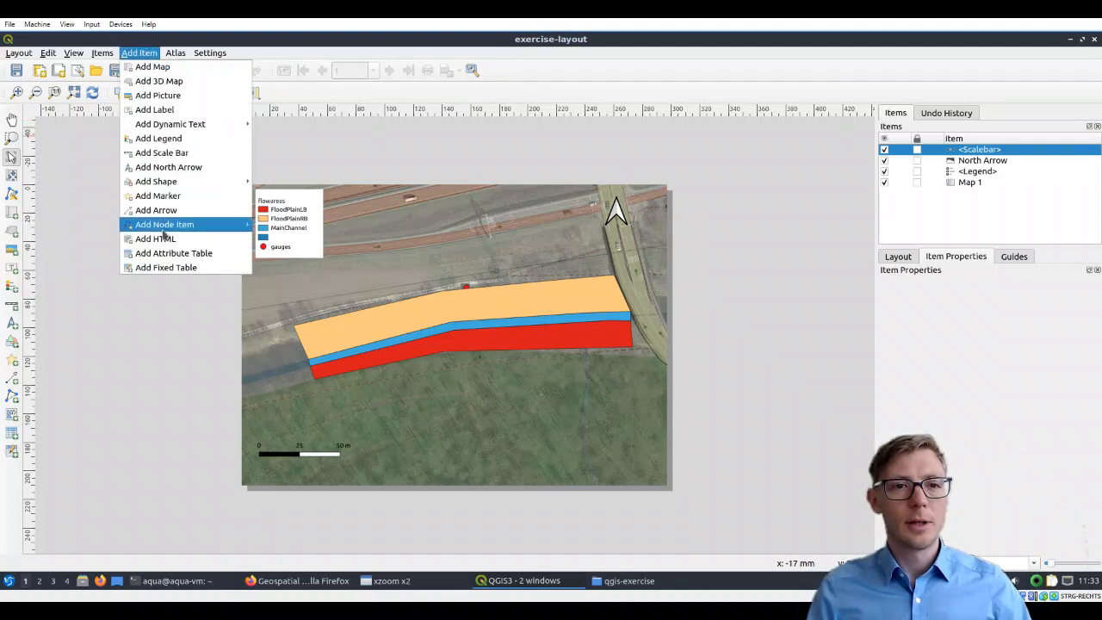
mouse_move(155, 210)
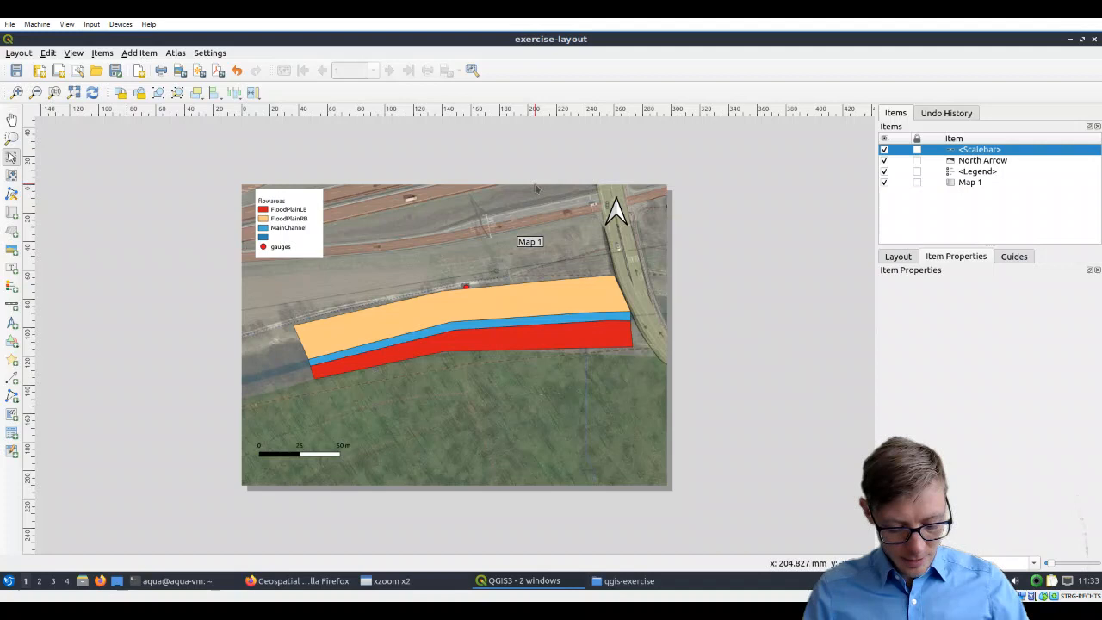
mouse_move(627, 62)
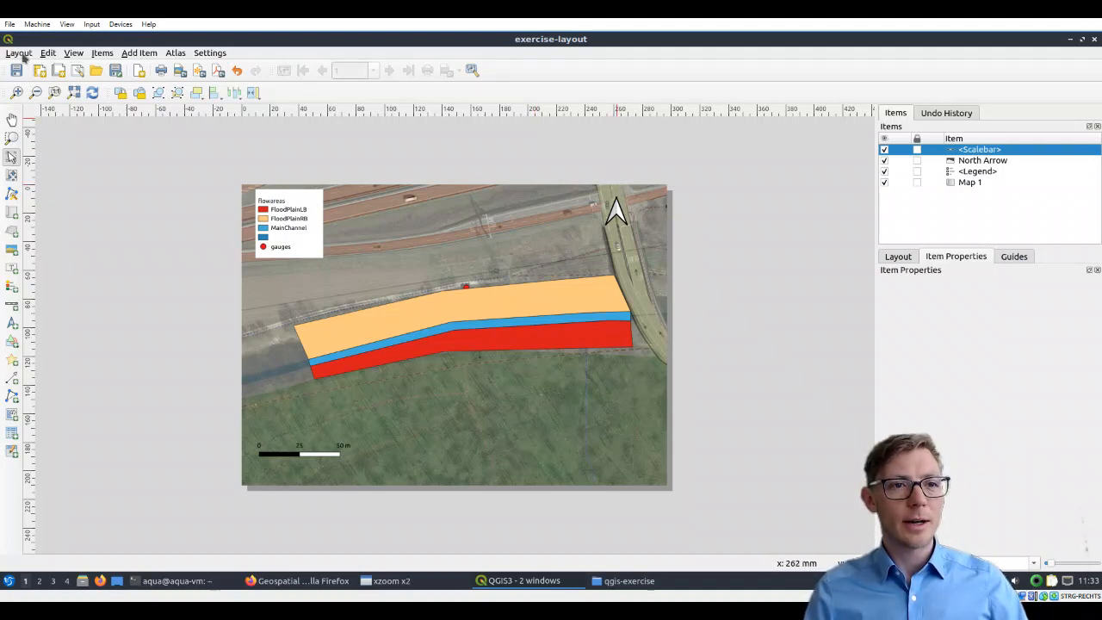
- Start exporting the layout as an image, dismissing the WMS layer size warning
click(18, 52)
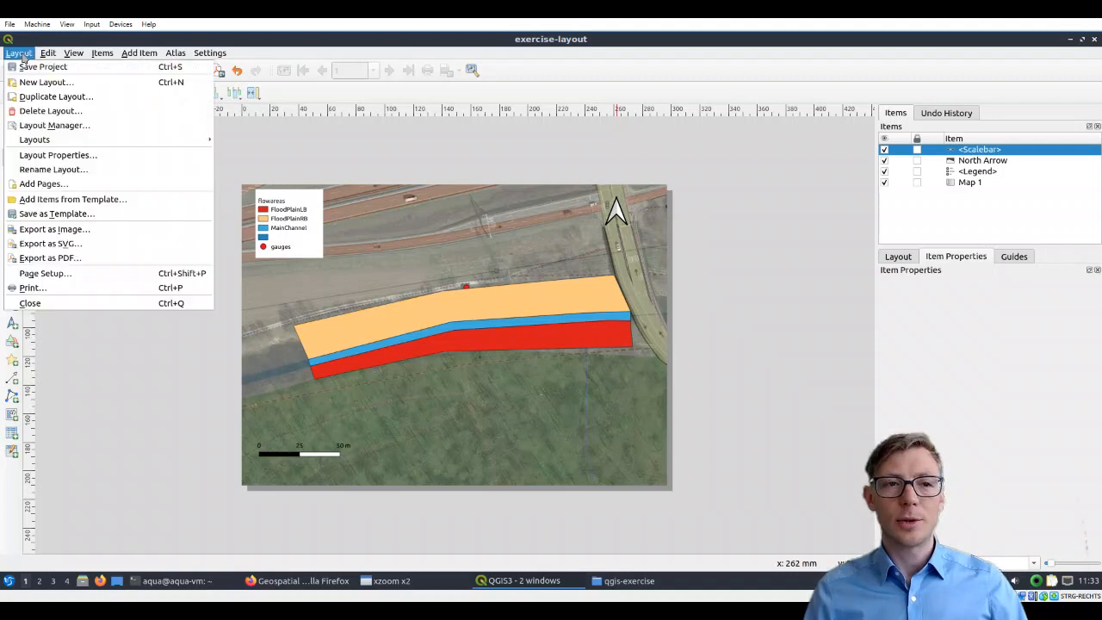
mouse_move(48, 258)
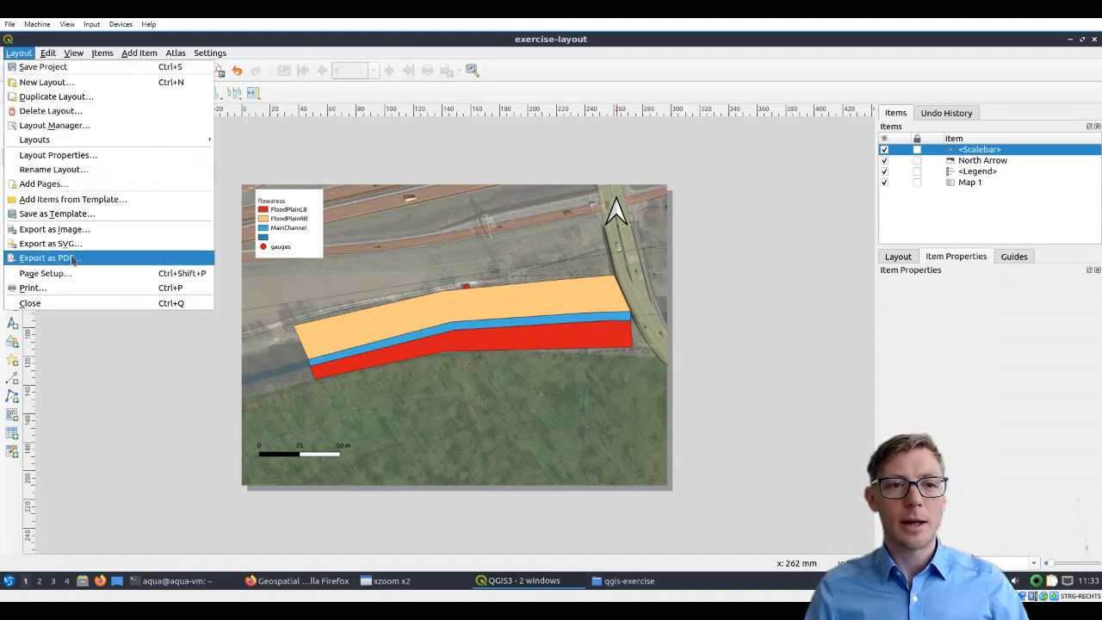
mouse_move(54, 229)
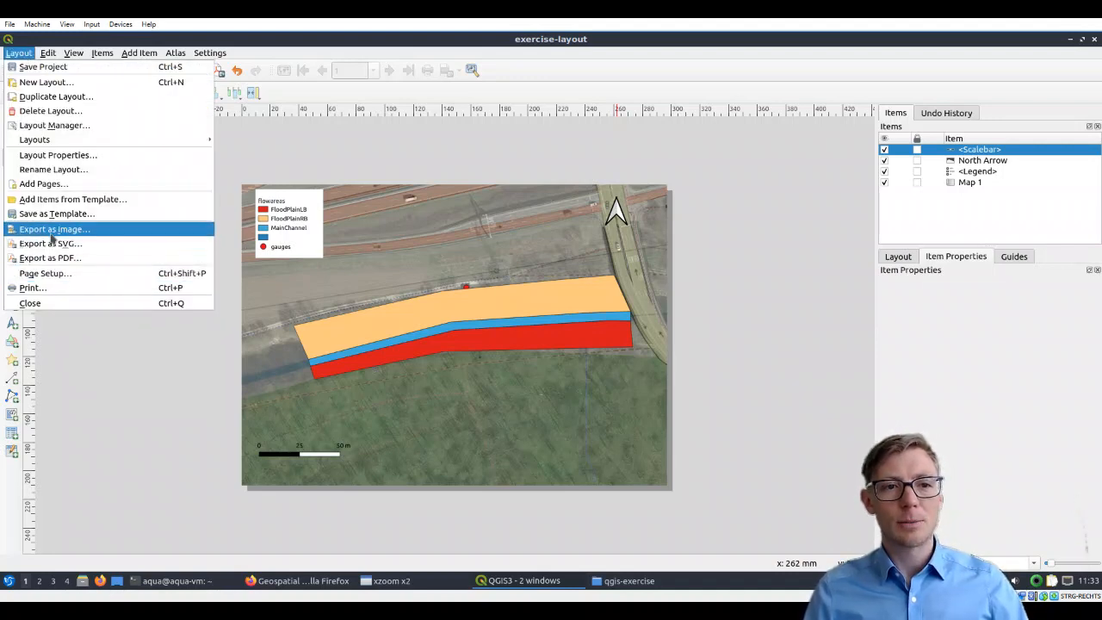
click(53, 229)
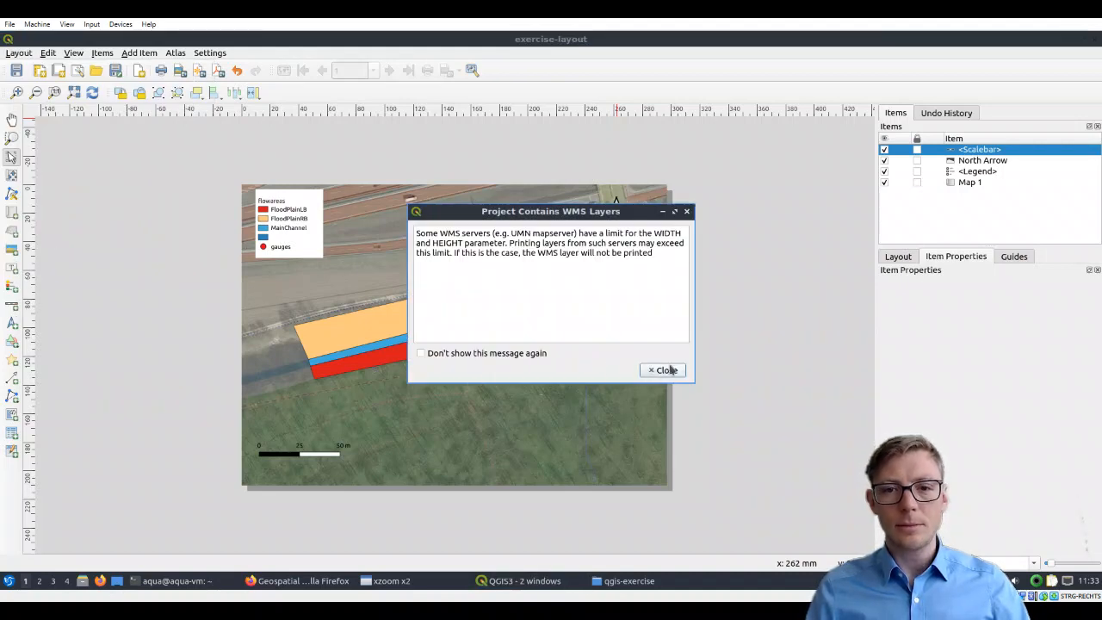
click(662, 368)
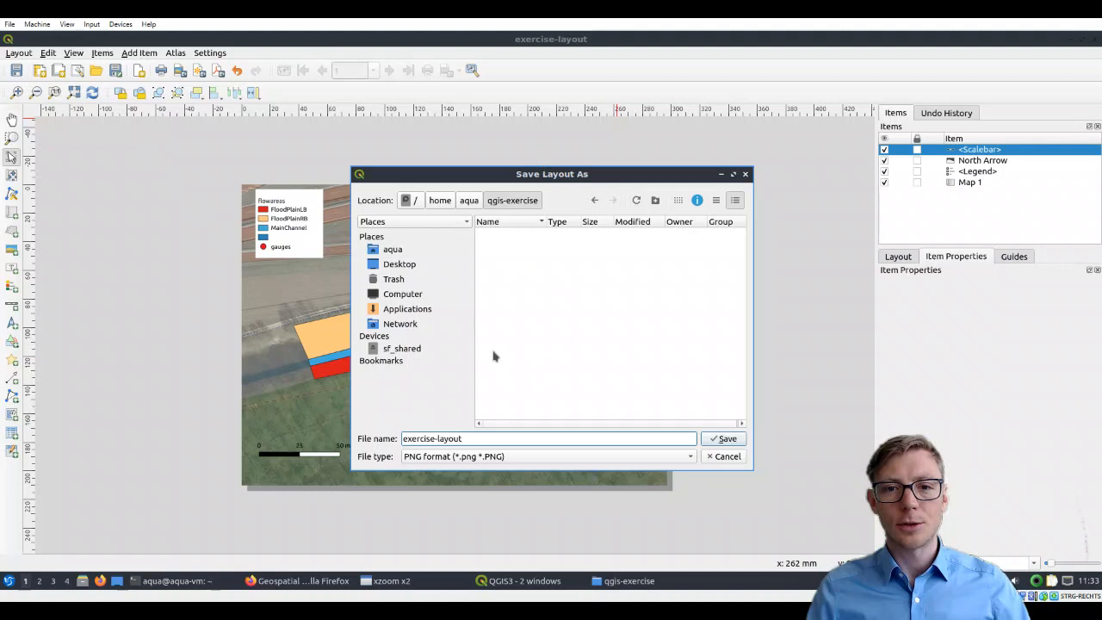
mouse_move(489, 461)
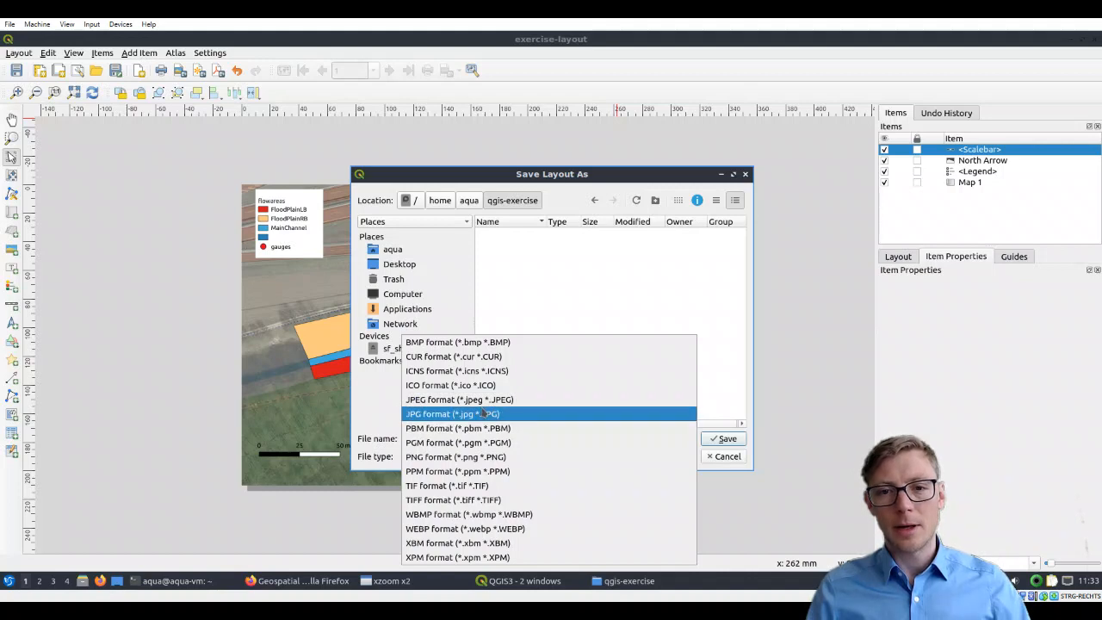
- Save the image as JPG named exercise-layout in the exercise folder at 300 dpi
click(451, 413)
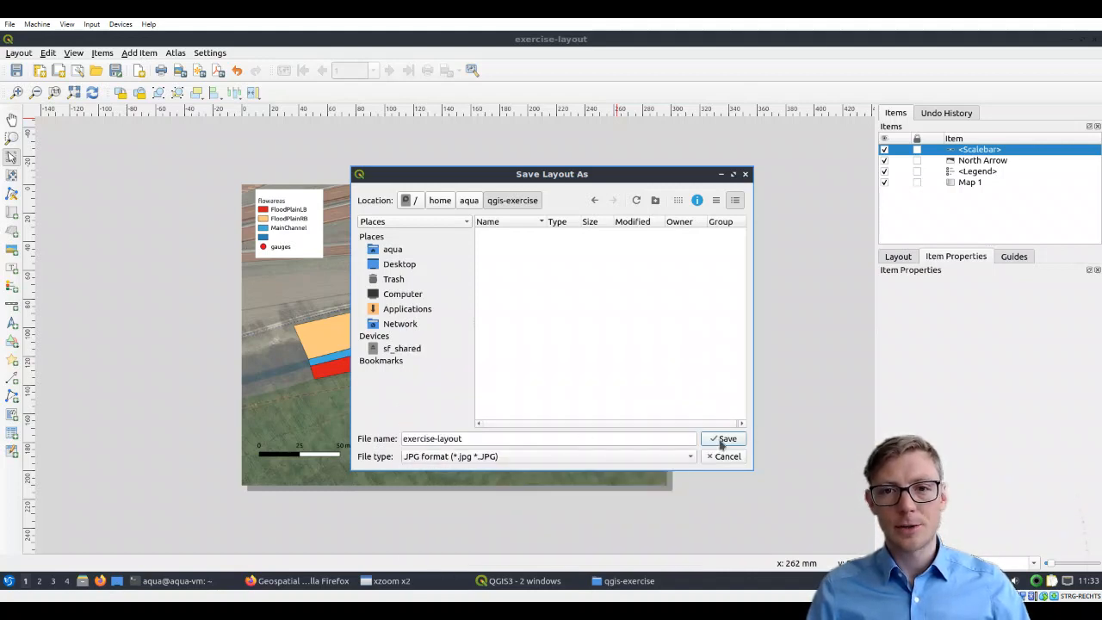
click(723, 440)
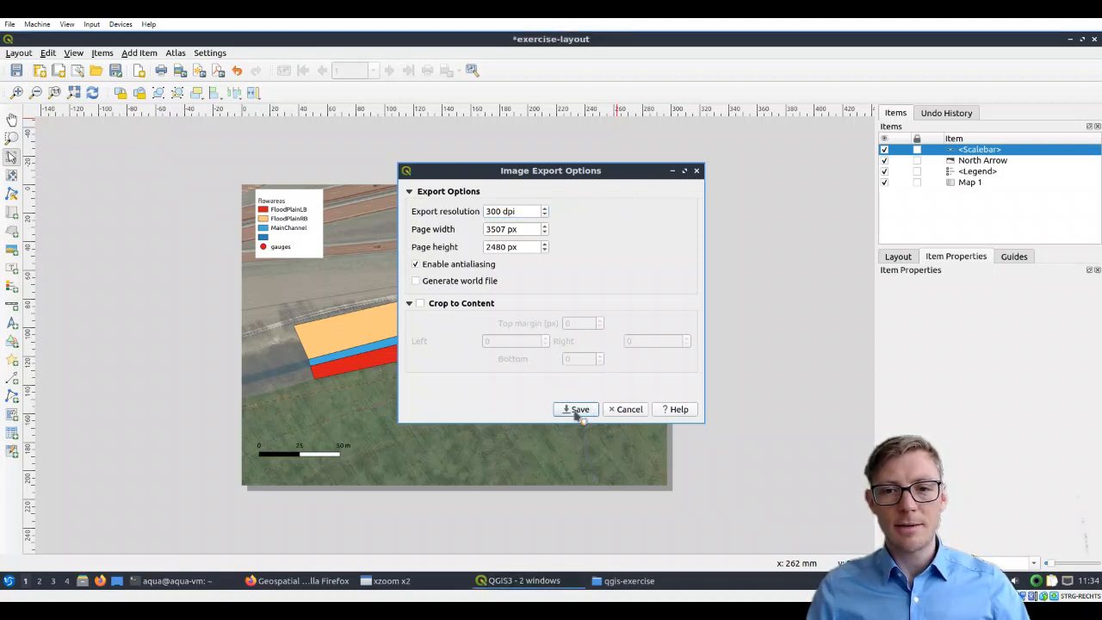
click(575, 410)
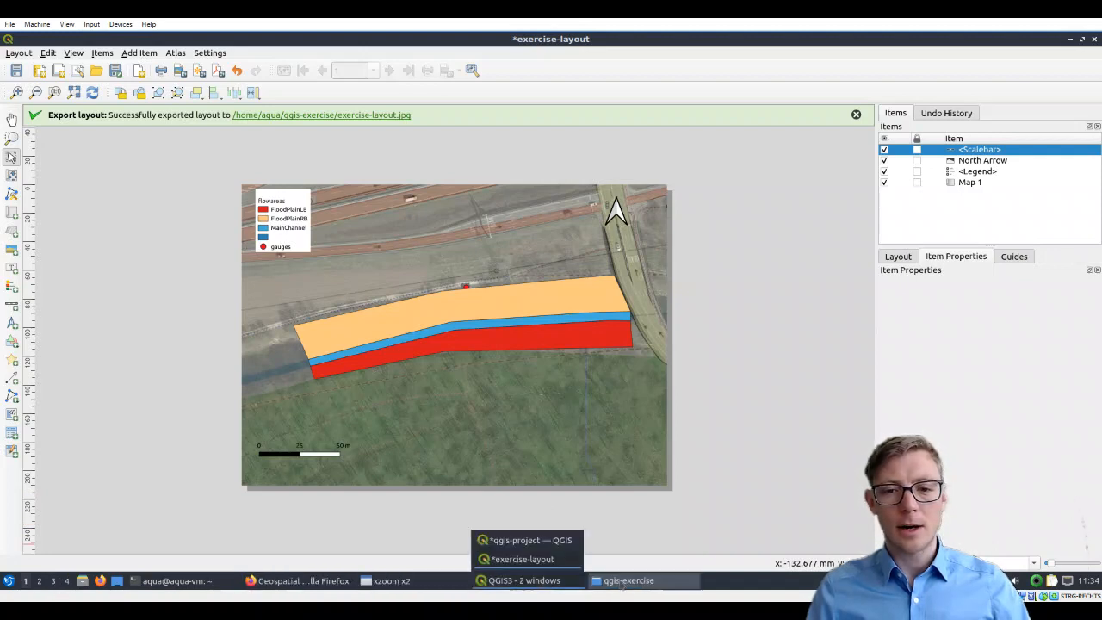
click(628, 578)
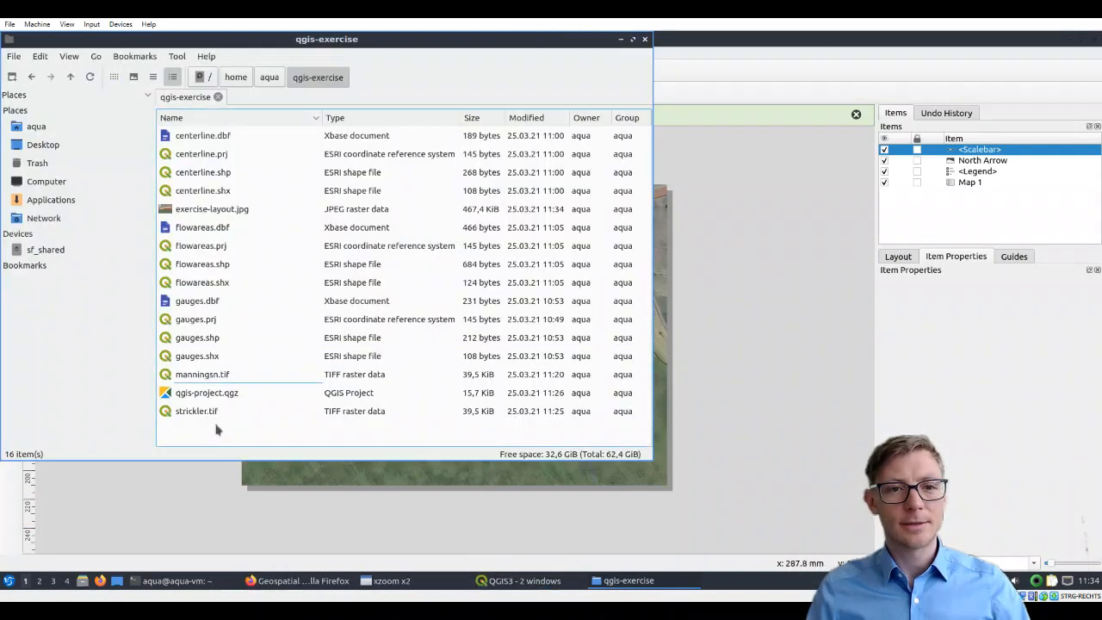
click(210, 208)
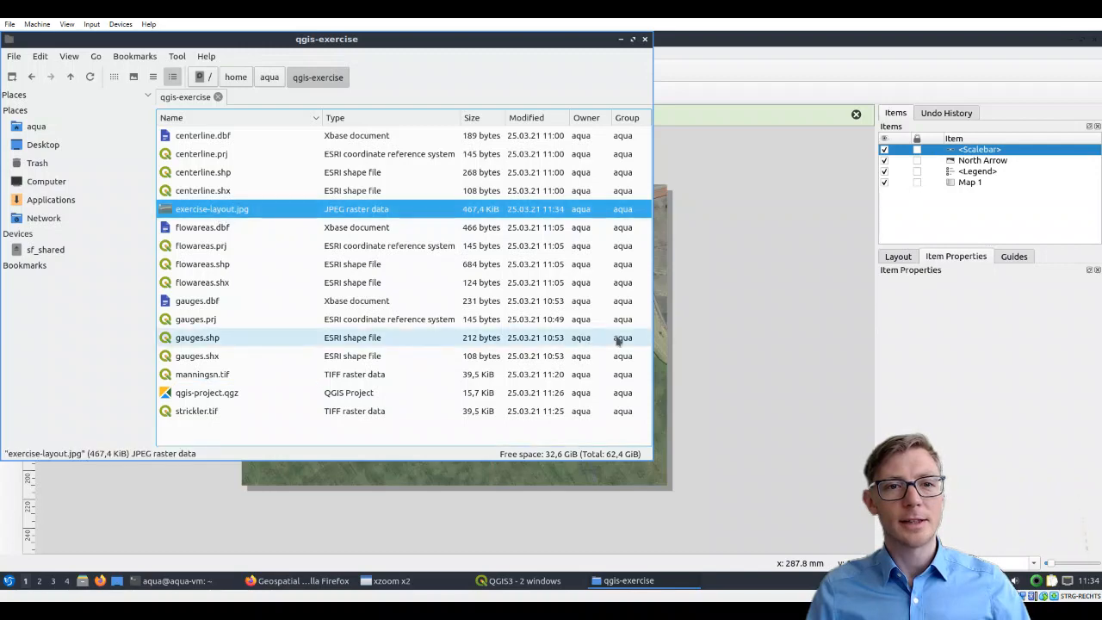
double_click(210, 208)
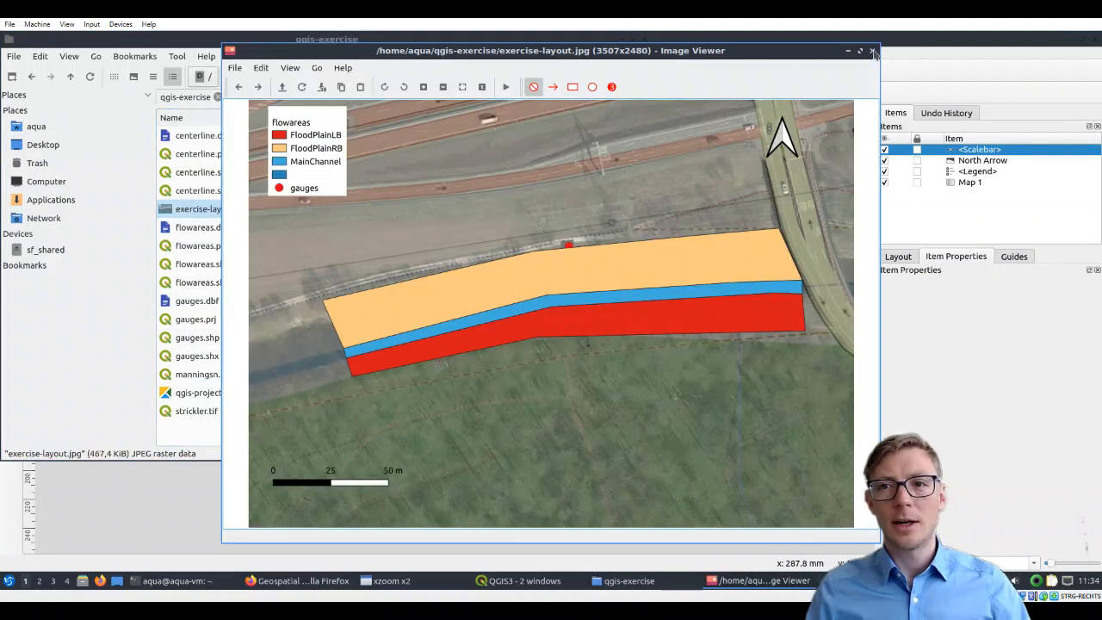
click(873, 50)
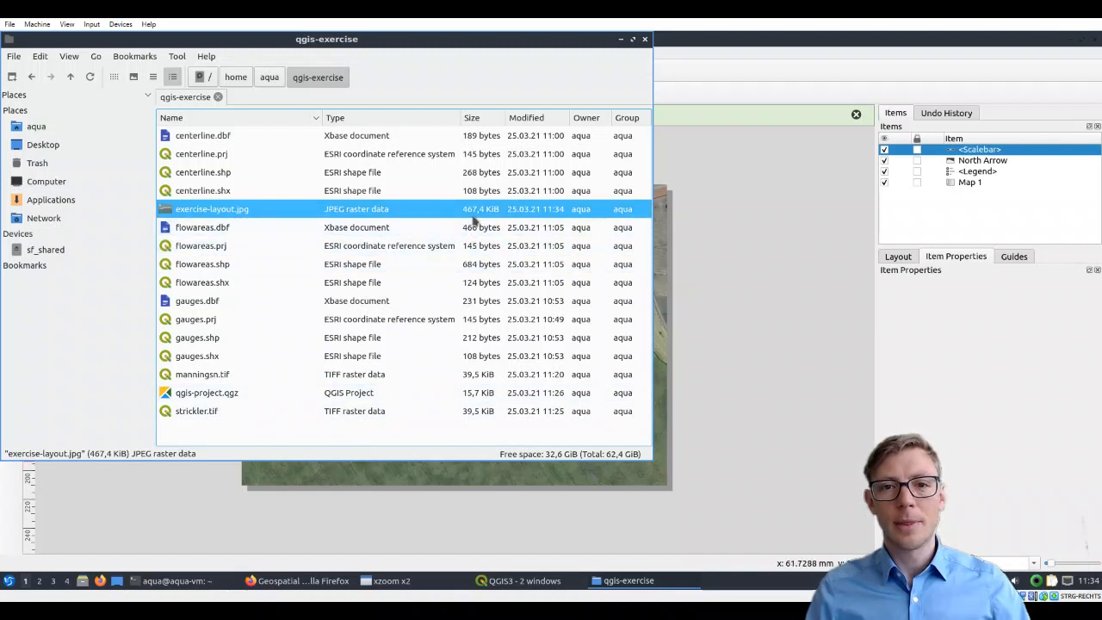
mouse_move(469, 221)
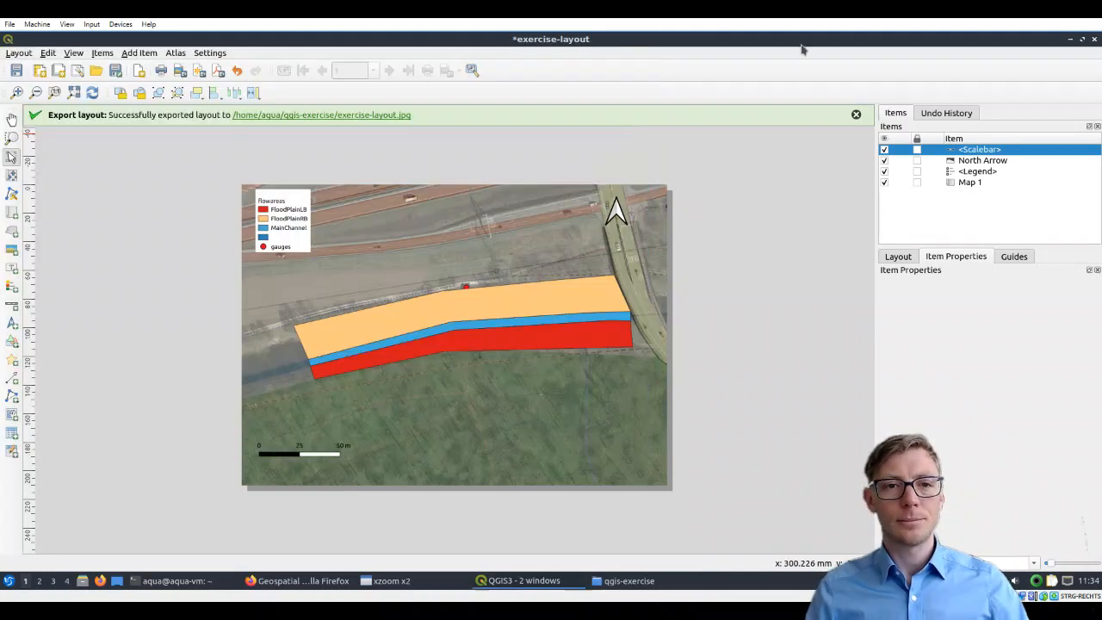
- Export the layout as exercise-layout.pdf into the qgis-exercise folder with default PDF options
click(18, 51)
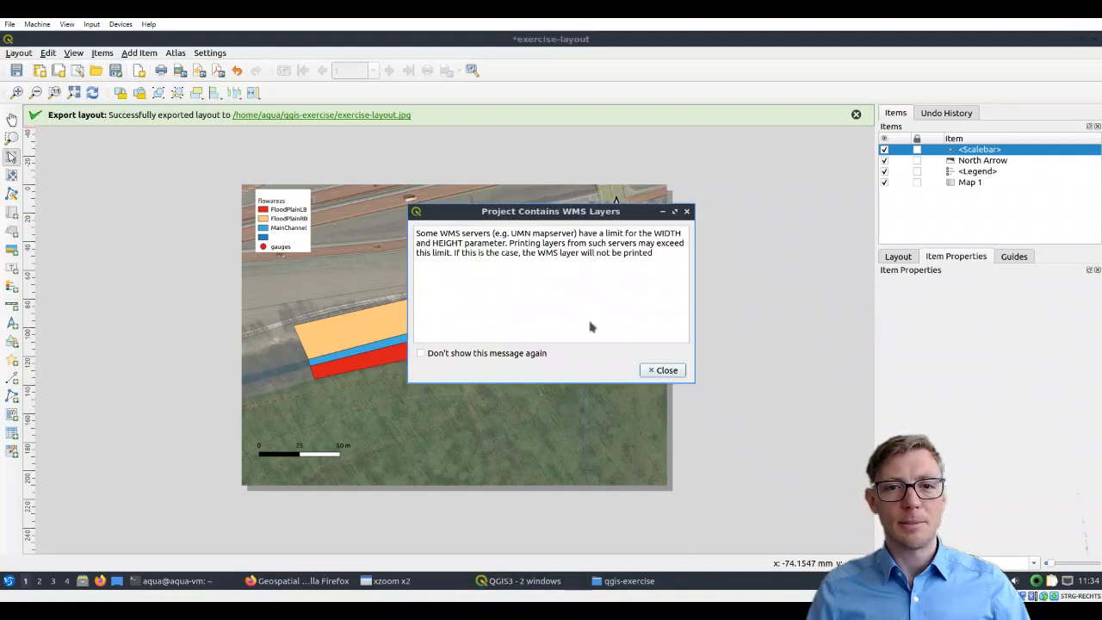
click(661, 369)
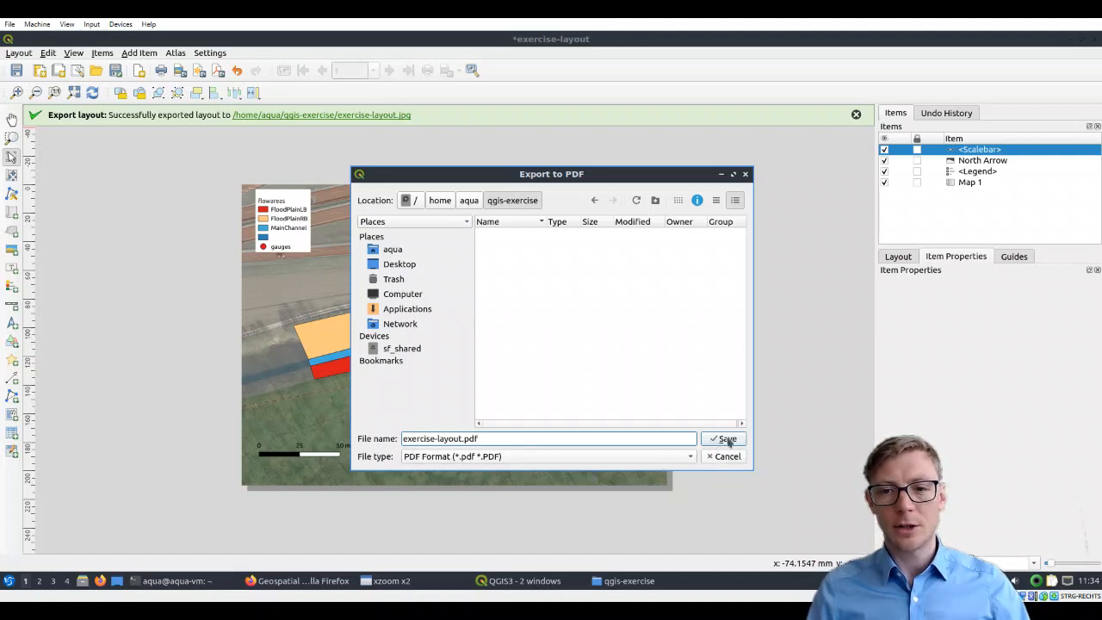
click(723, 439)
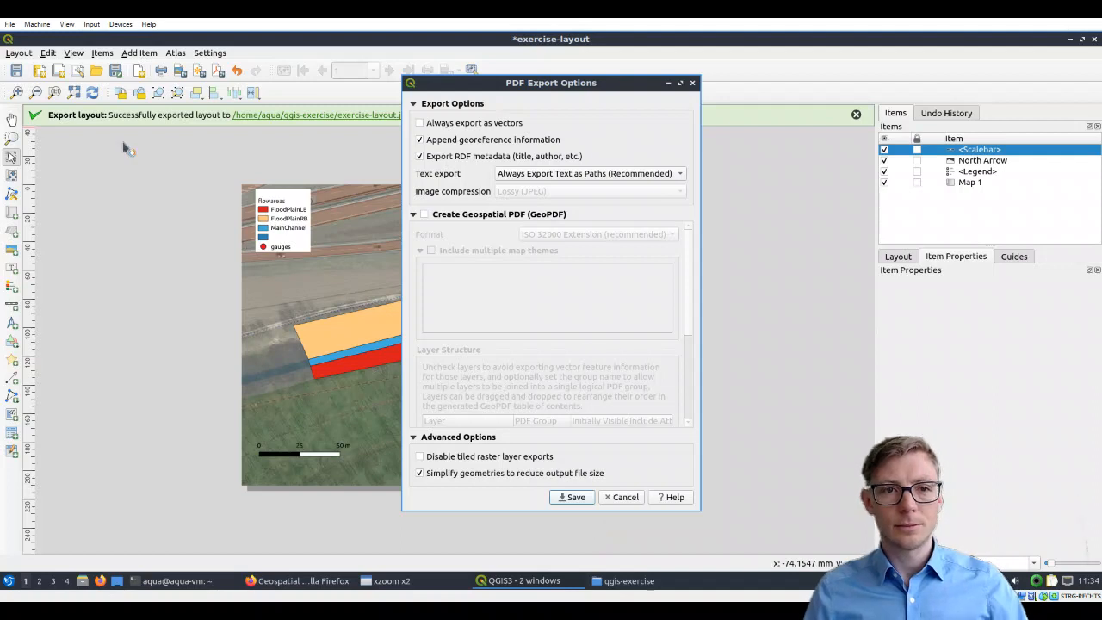
click(571, 496)
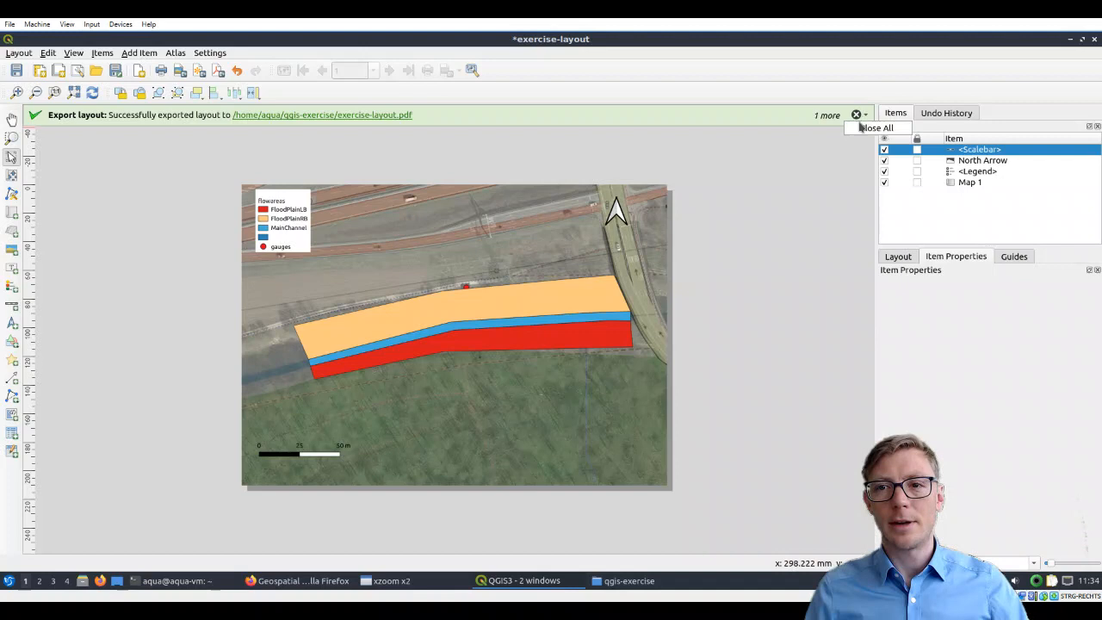
- Clear the export messages and show the qgis-exercise folder listing the JPEG and PDF
click(856, 114)
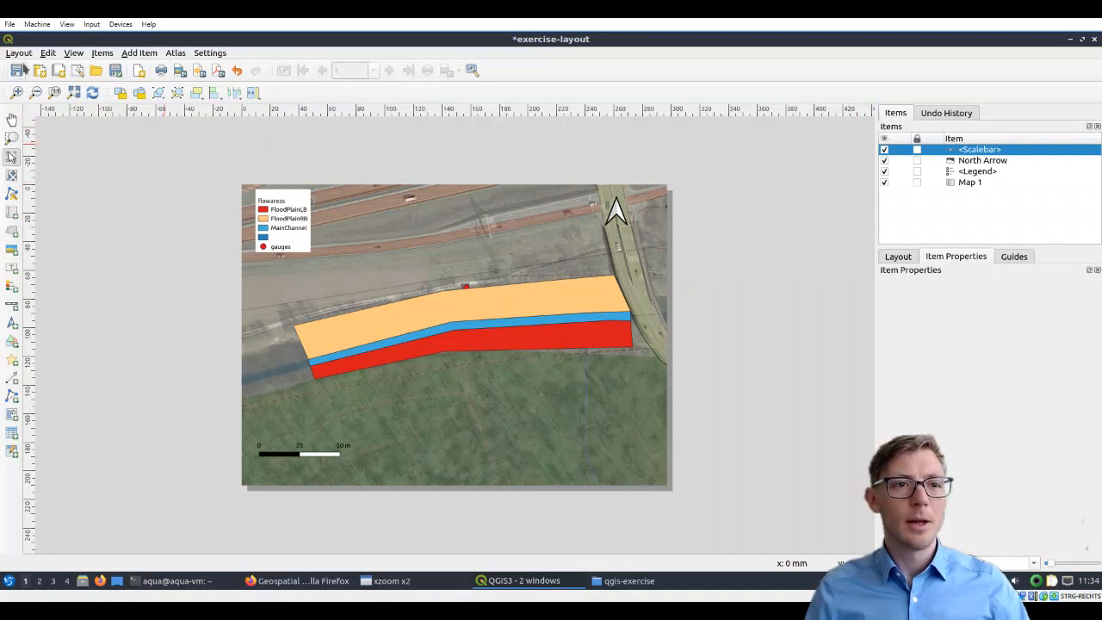
click(17, 51)
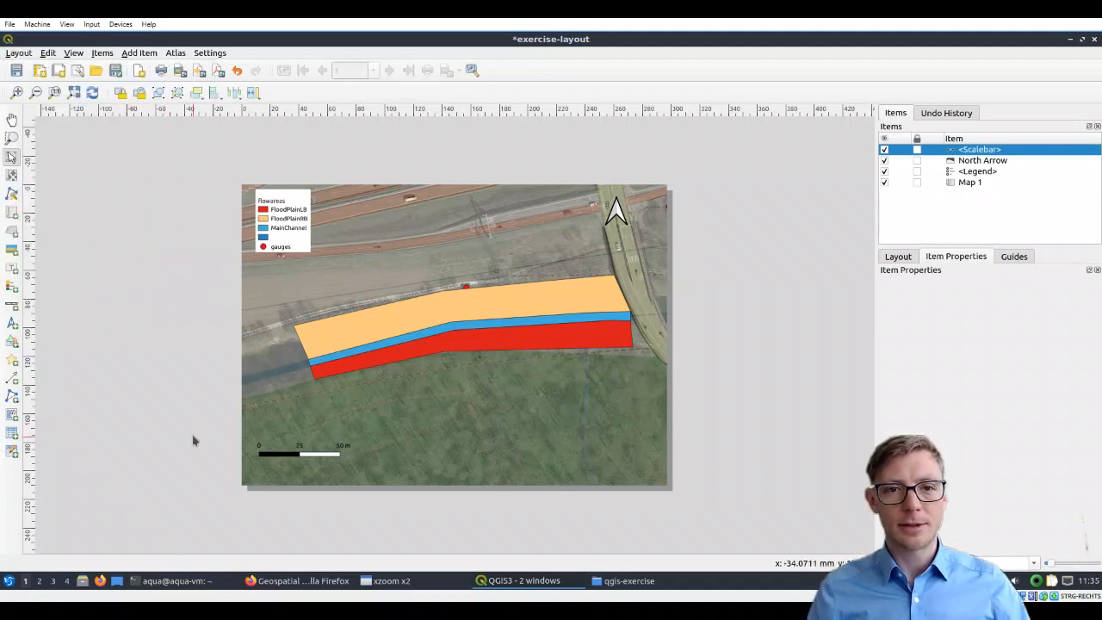
mouse_move(559, 53)
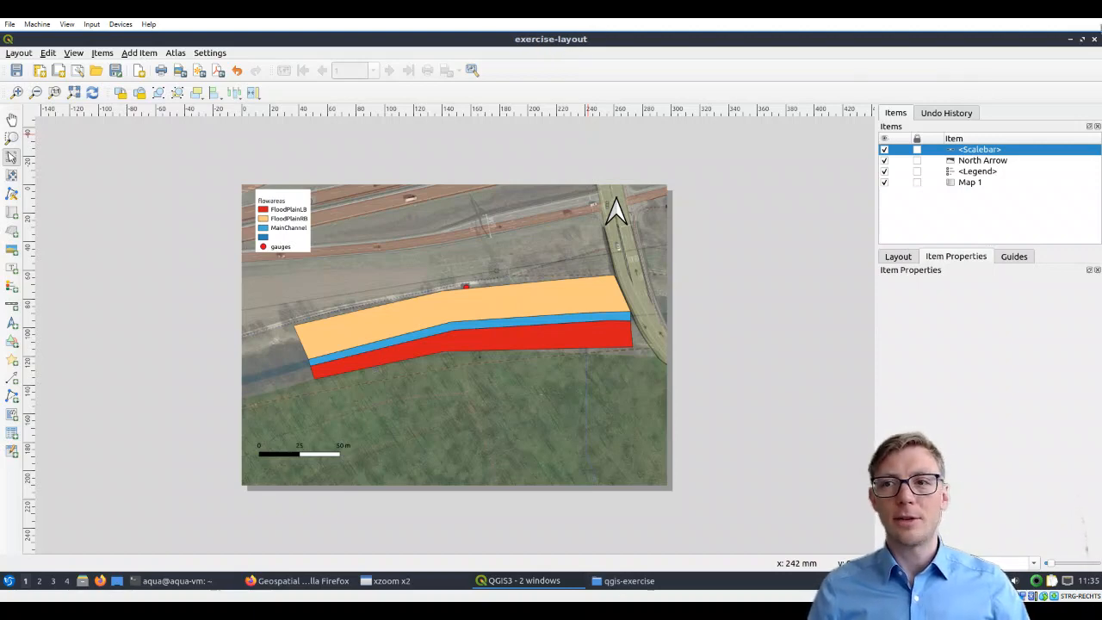
click(628, 580)
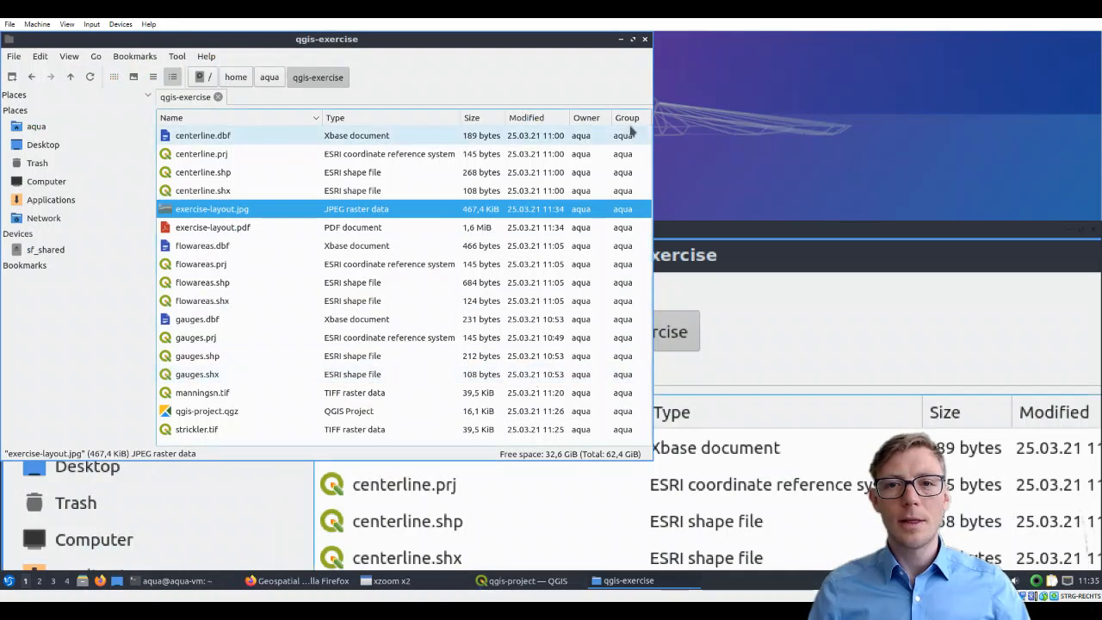